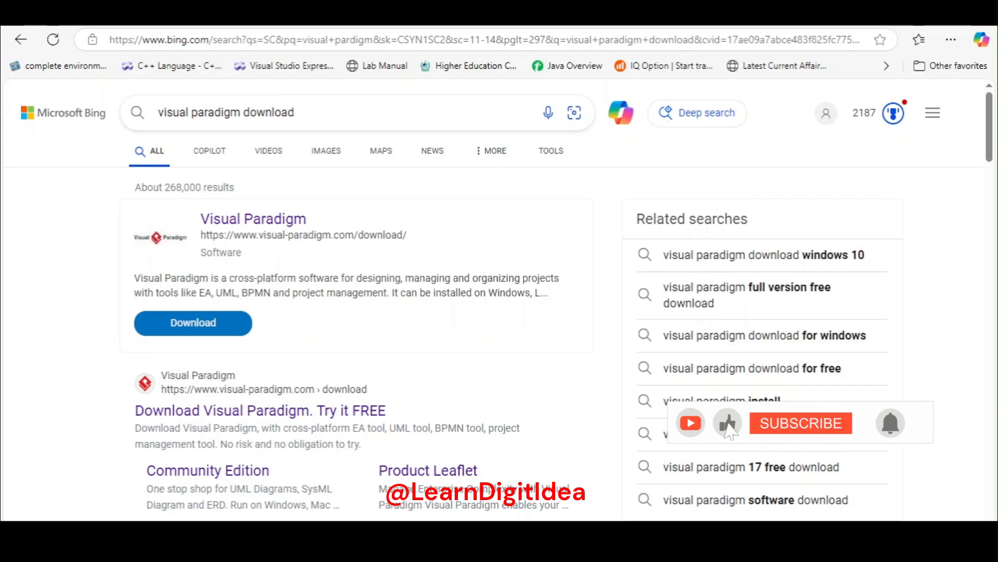
Reach the Visual Paradigm Community Edition 17.2 download page from the search result
{"action": "left_click", "coordinate": [801, 423]}
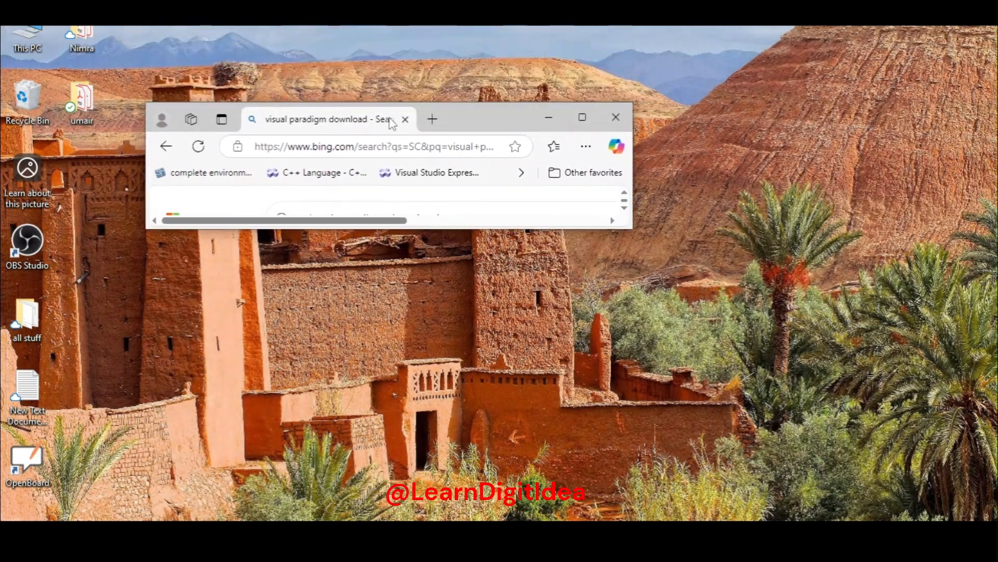
{"action": "left_click", "coordinate": [581, 118]}
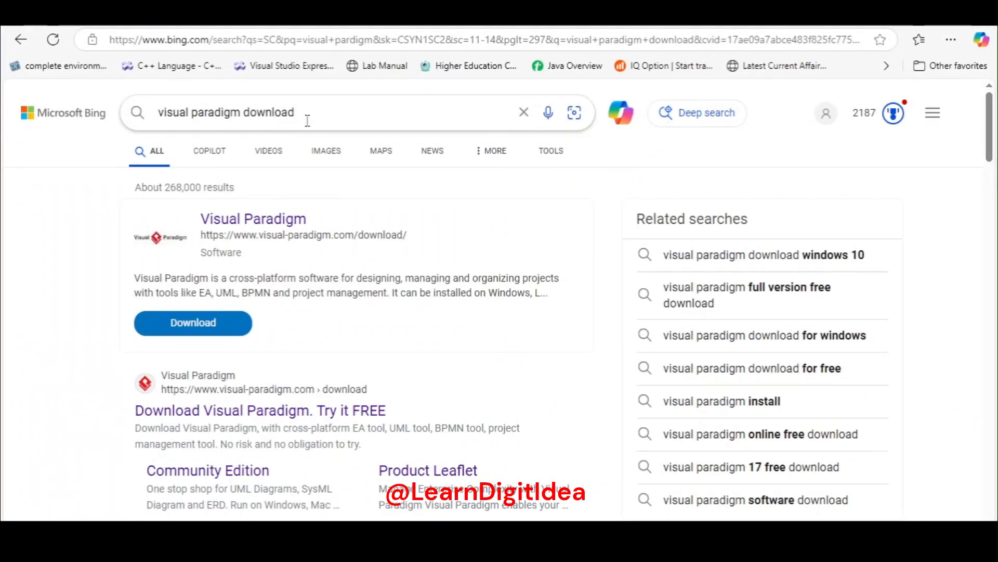
{"action": "left_click", "coordinate": [255, 112]}
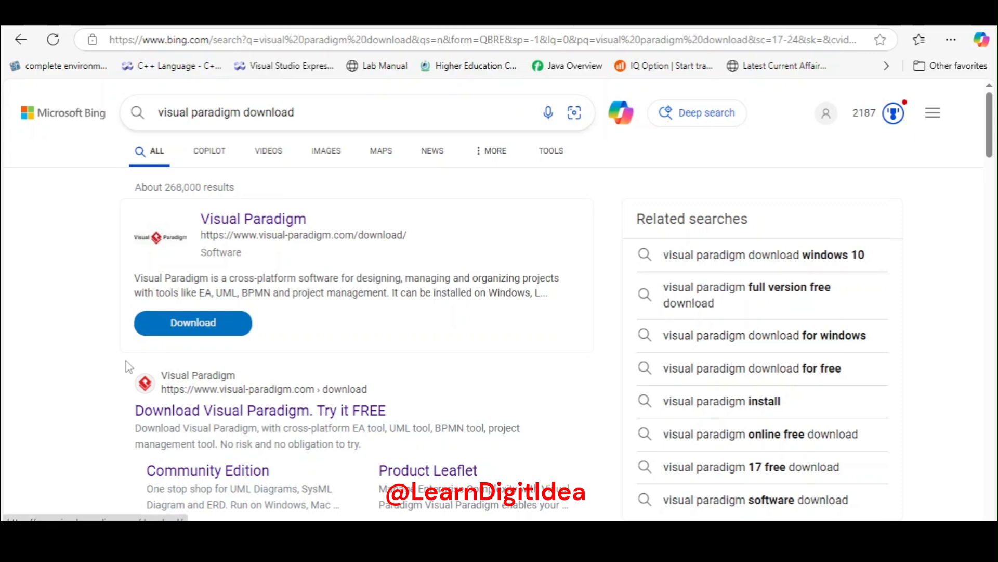
{"action": "mouse_move", "coordinate": [246, 426]}
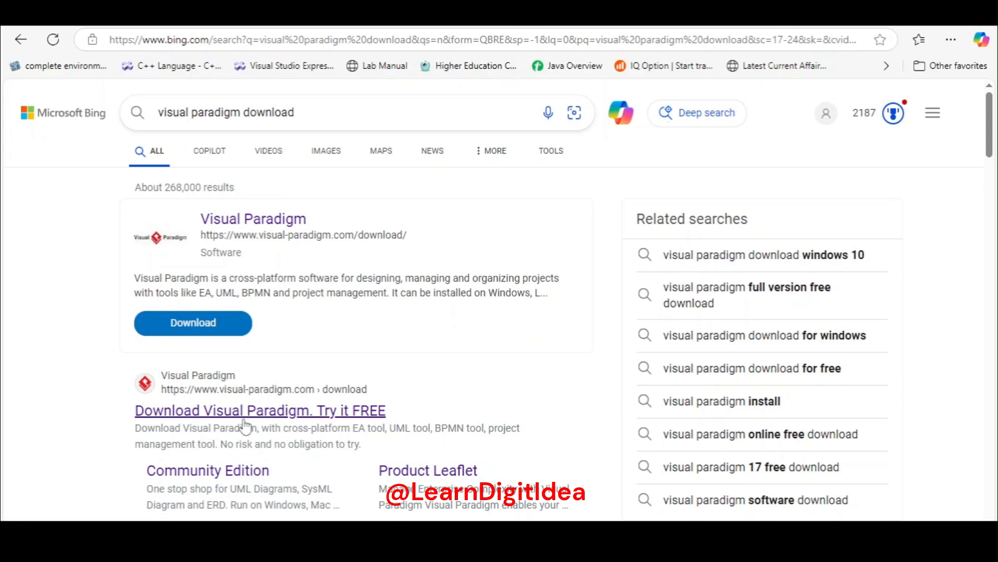
{"action": "mouse_move", "coordinate": [226, 385]}
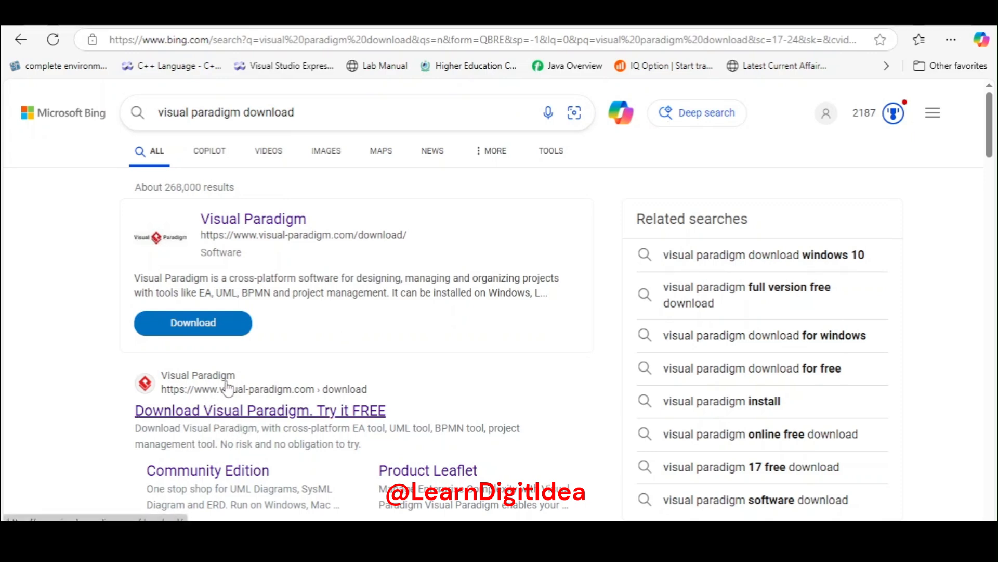
{"action": "mouse_move", "coordinate": [213, 420]}
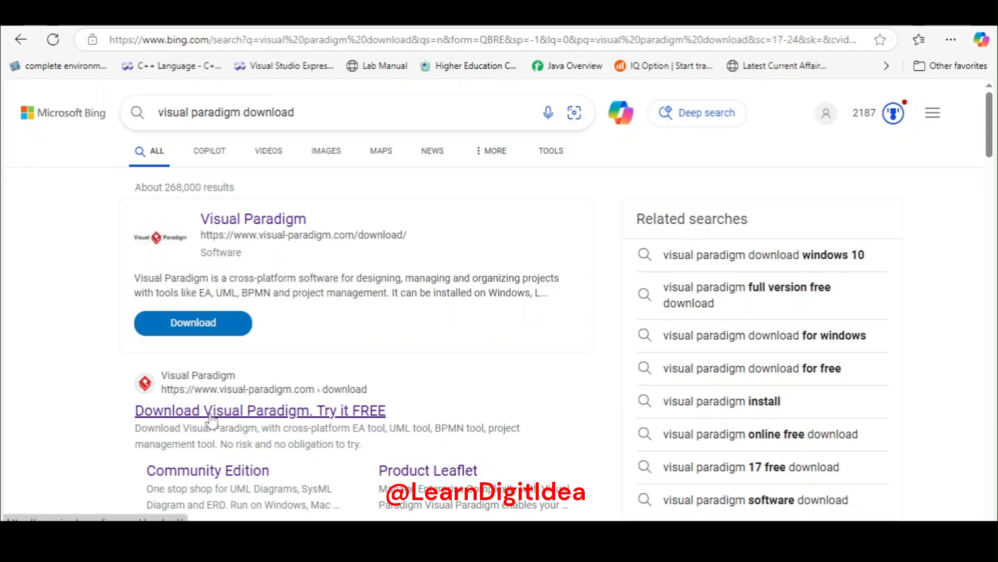
{"action": "mouse_move", "coordinate": [206, 477]}
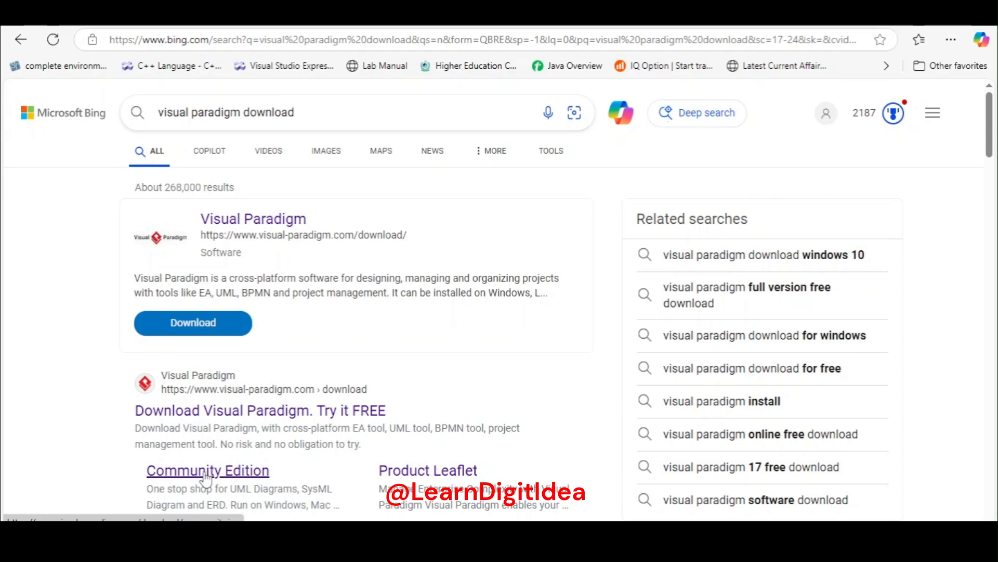
{"action": "mouse_move", "coordinate": [201, 465]}
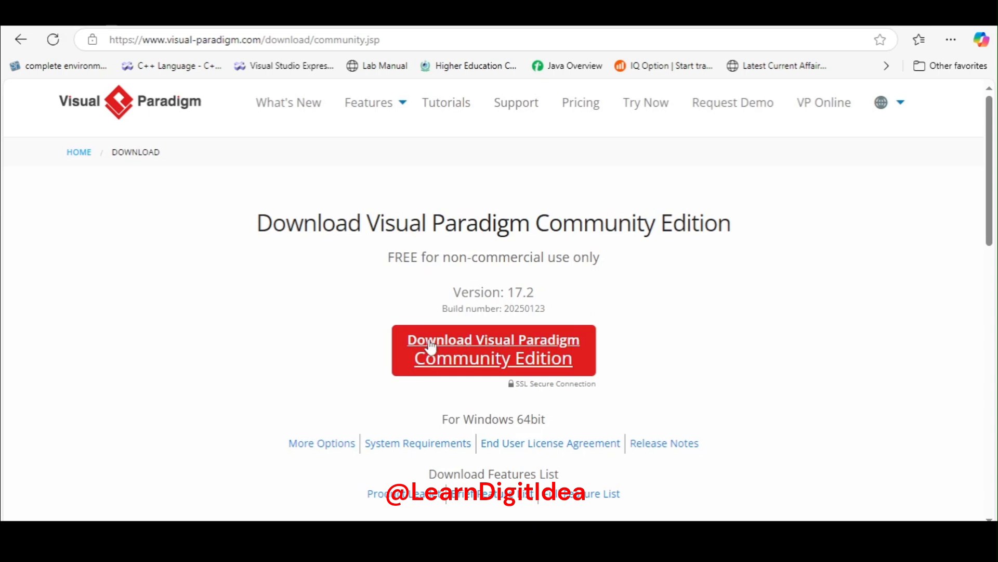
{"action": "mouse_move", "coordinate": [611, 224]}
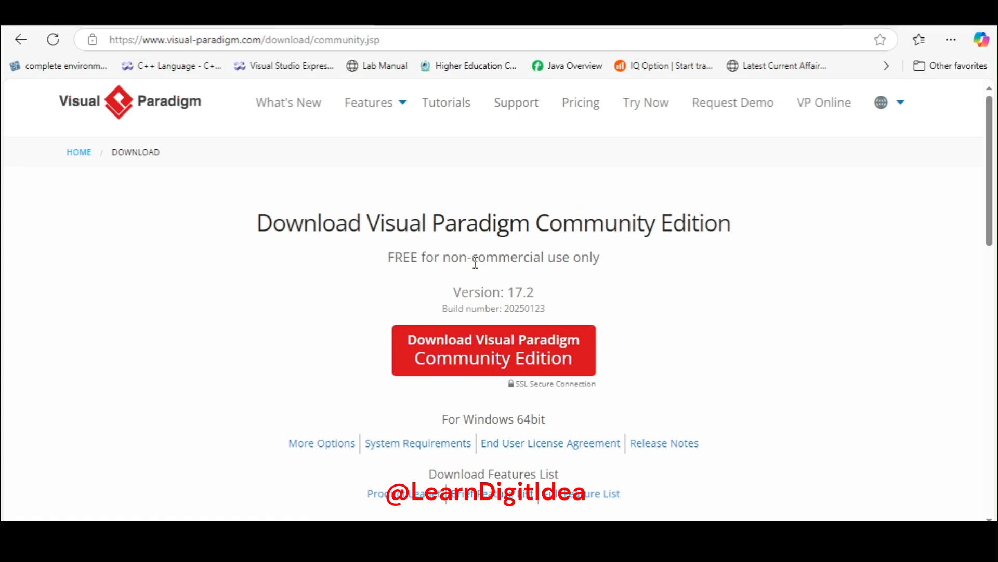
{"action": "mouse_move", "coordinate": [579, 261]}
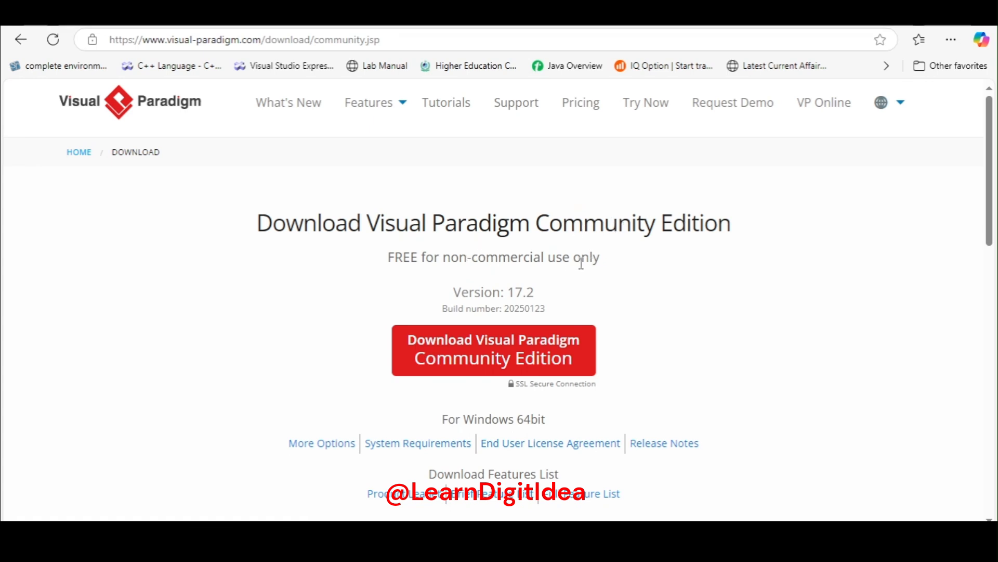
{"action": "mouse_move", "coordinate": [528, 294]}
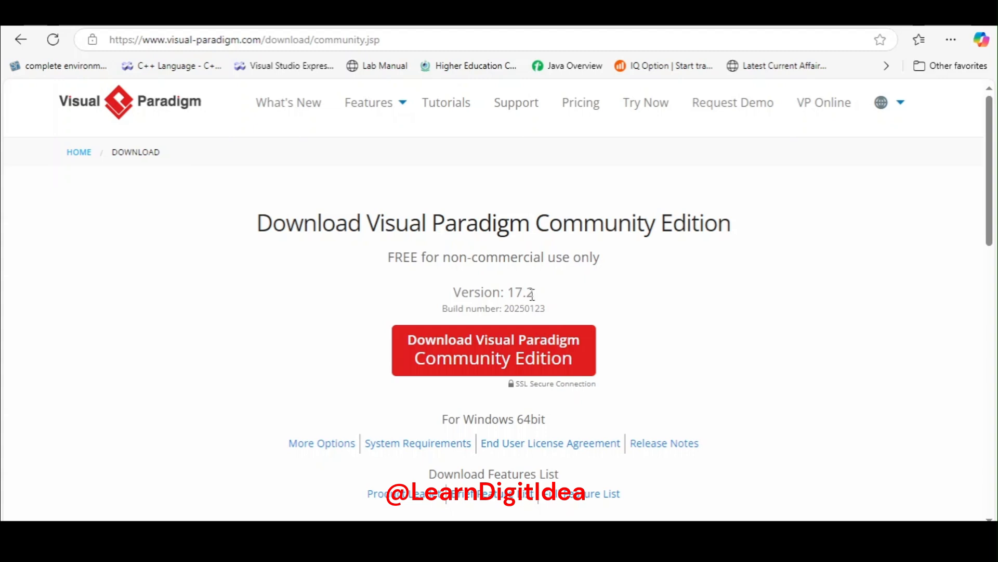
{"action": "mouse_move", "coordinate": [493, 356]}
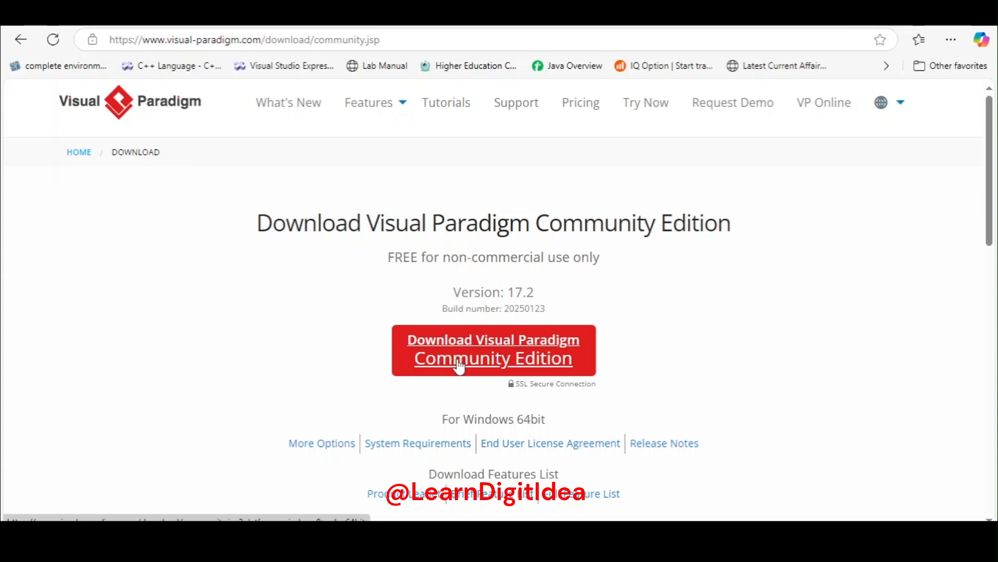
{"action": "mouse_move", "coordinate": [326, 373]}
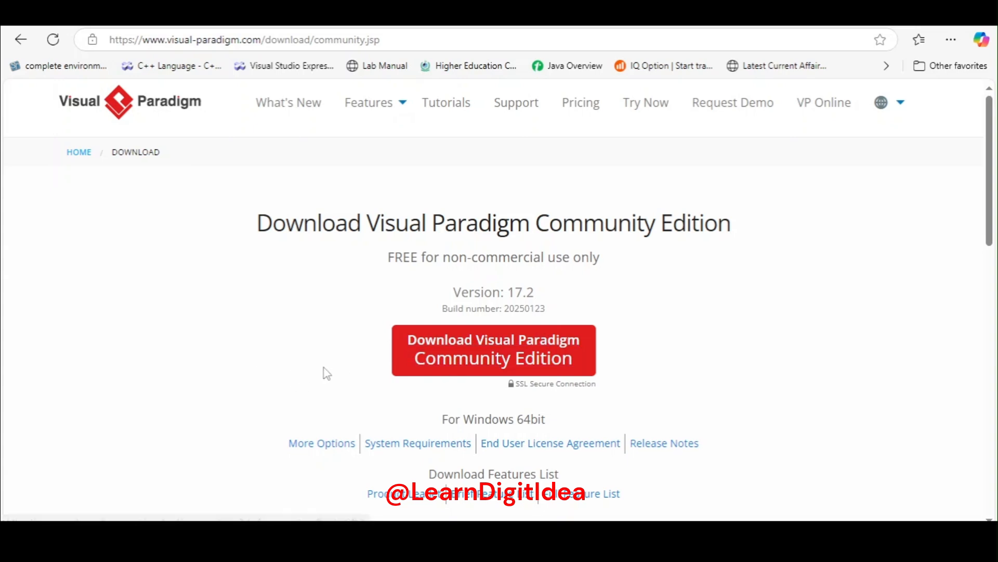
{"action": "mouse_move", "coordinate": [455, 362]}
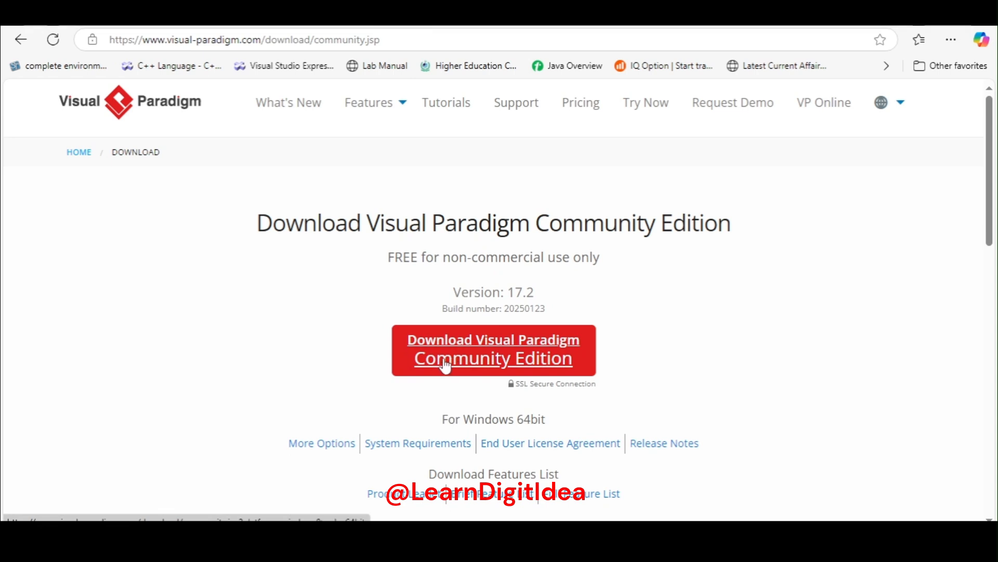
Download the Visual_Paradigm_CE_17_2_20250123_Win64.exe installer and watch it in the Edge downloads flyout
{"action": "left_click", "coordinate": [492, 350]}
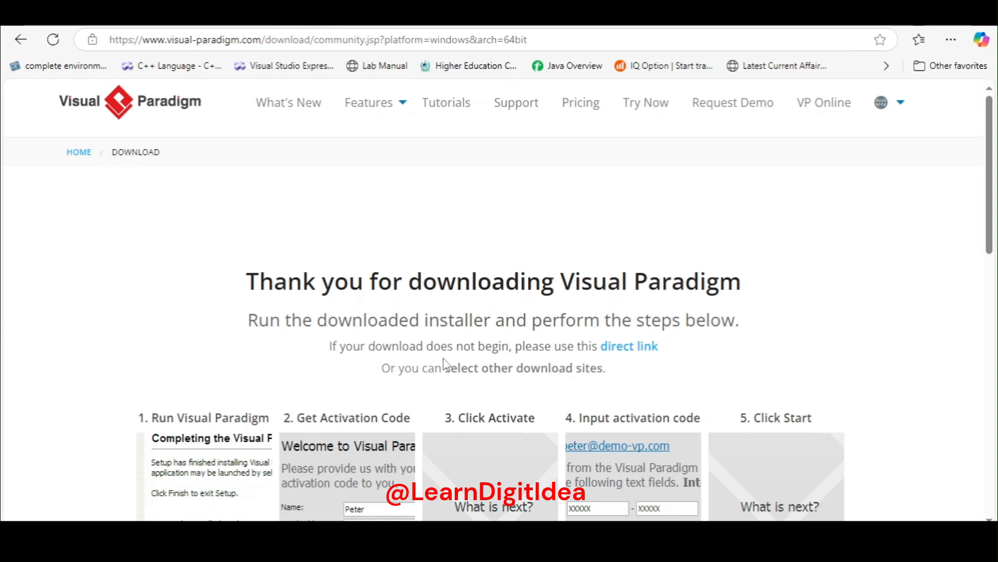
{"action": "left_click", "coordinate": [919, 39]}
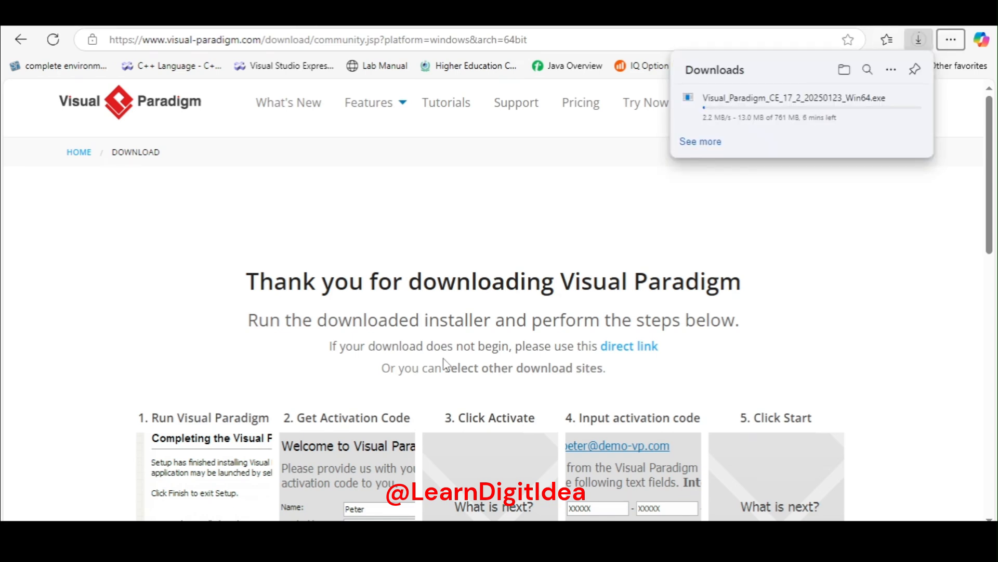
{"action": "mouse_move", "coordinate": [710, 194]}
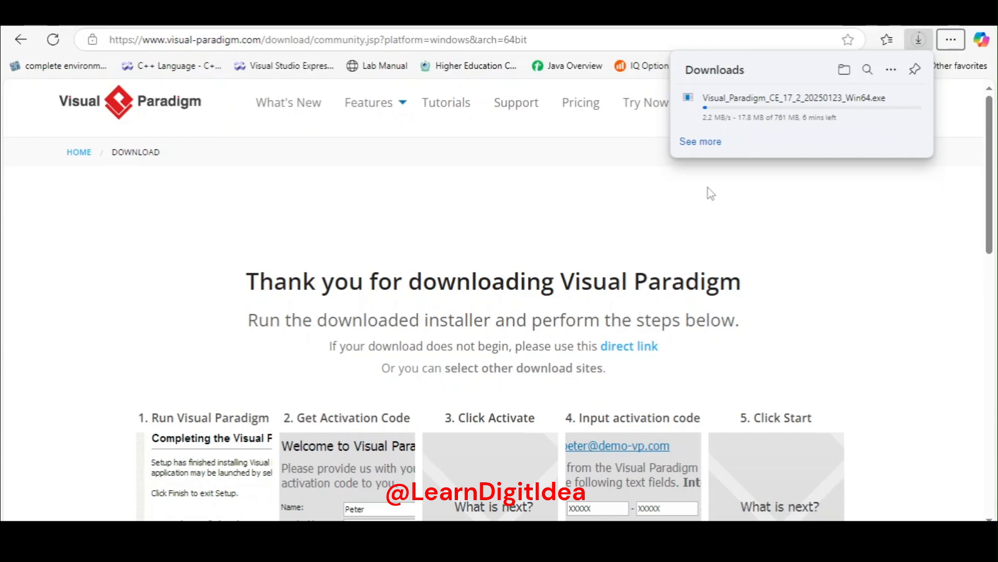
{"action": "mouse_move", "coordinate": [786, 170]}
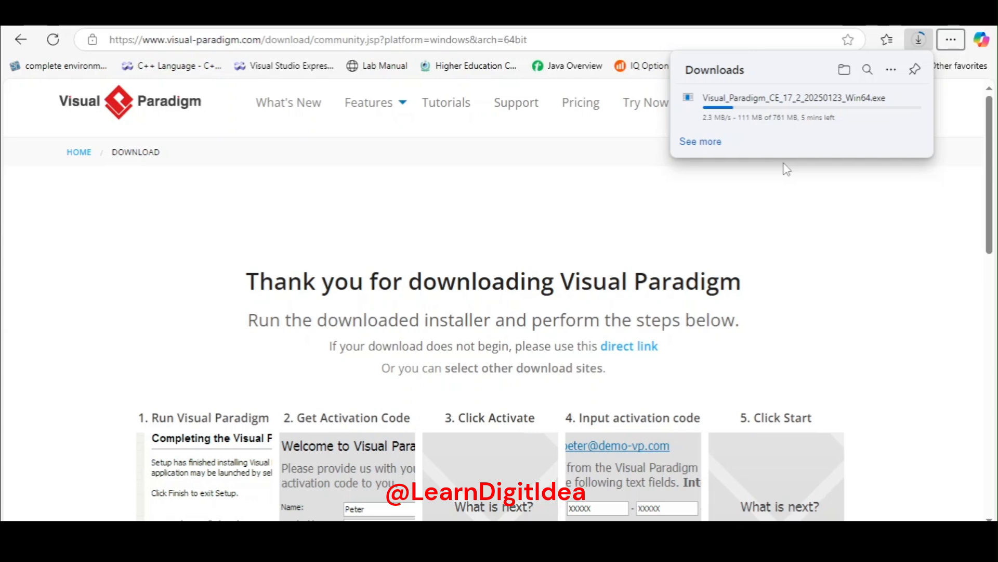
{"action": "left_click", "coordinate": [845, 69]}
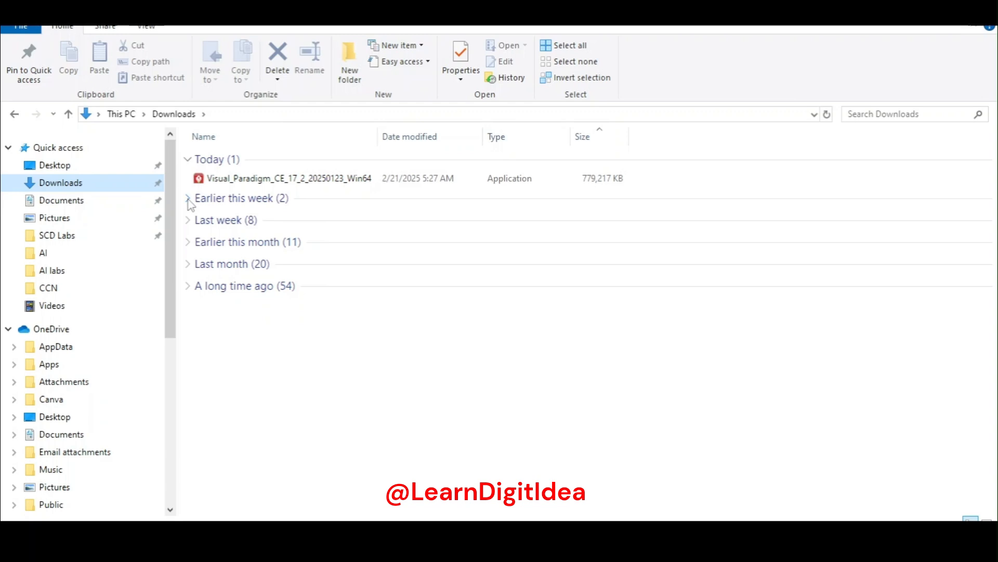
{"action": "mouse_move", "coordinate": [290, 178]}
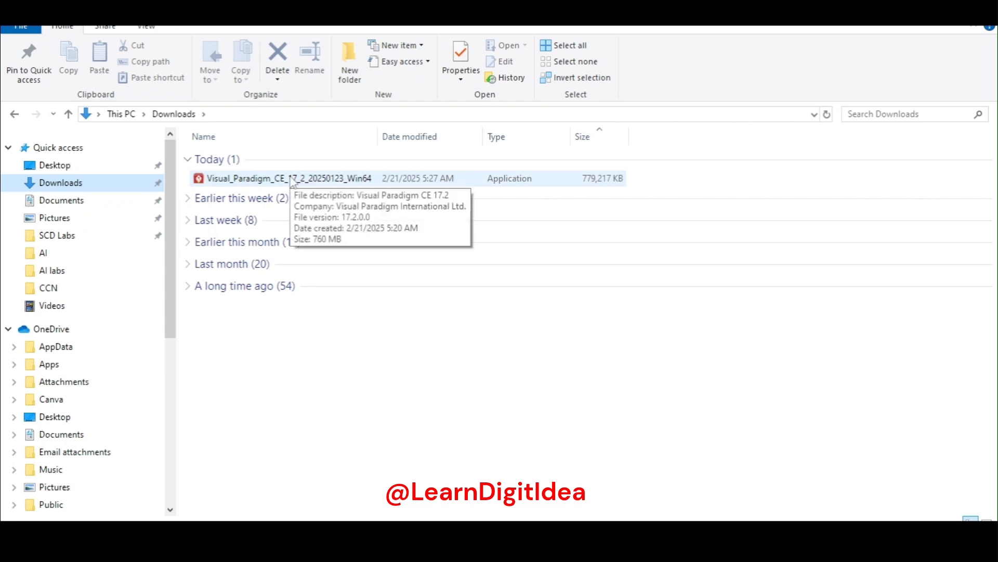
{"action": "mouse_move", "coordinate": [290, 181]}
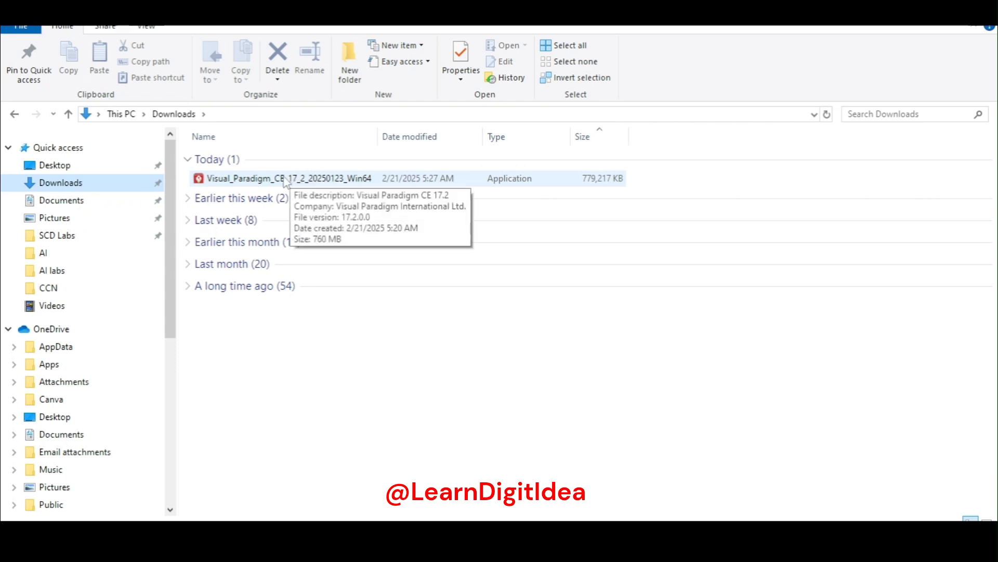
Select the downloaded Visual Paradigm CE 17.2 installer in the Downloads folder
{"action": "left_click", "coordinate": [288, 177]}
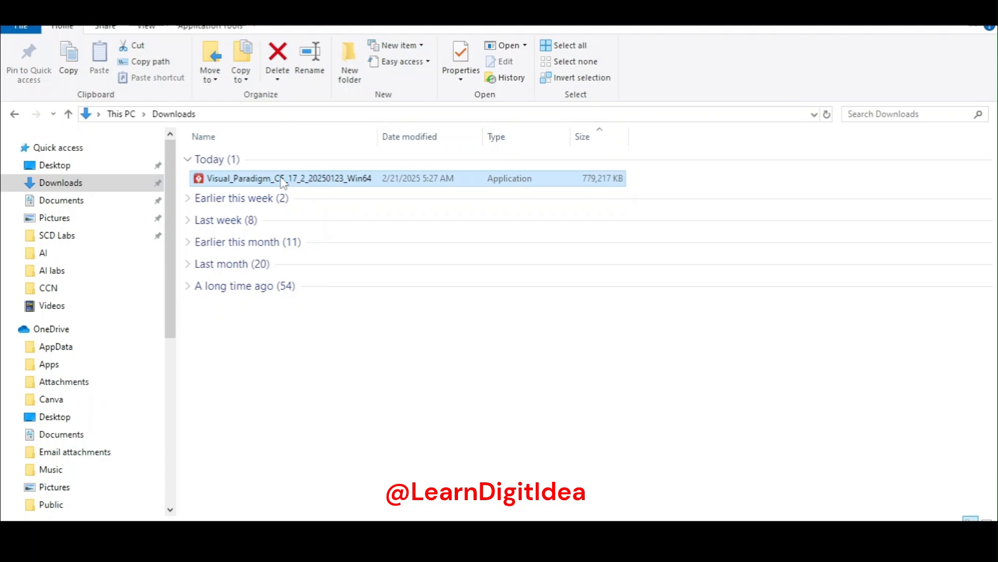
Launch the Visual Paradigm CE 17.2 setup wizard from Downloads
{"action": "double_click", "coordinate": [285, 178]}
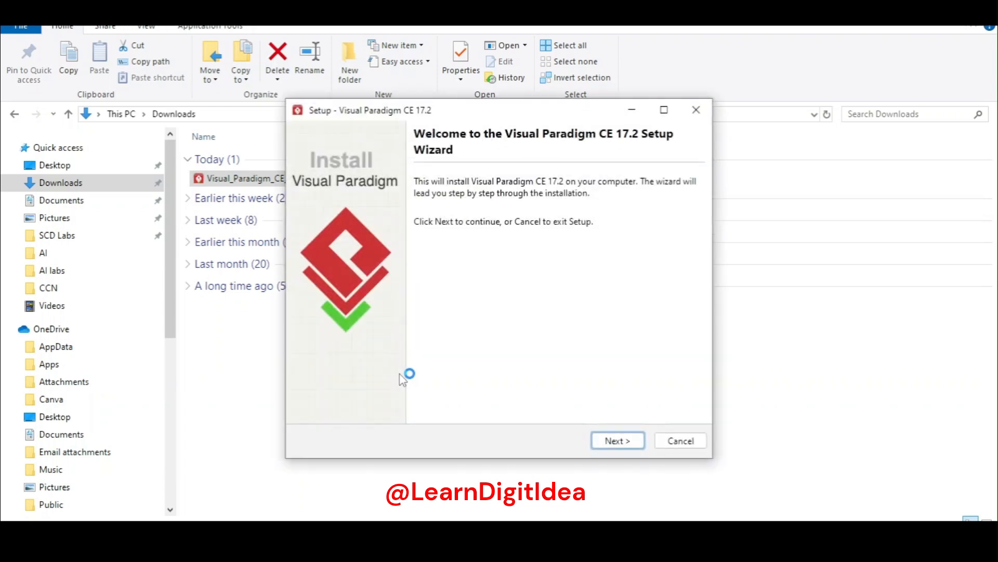
{"action": "mouse_move", "coordinate": [575, 441]}
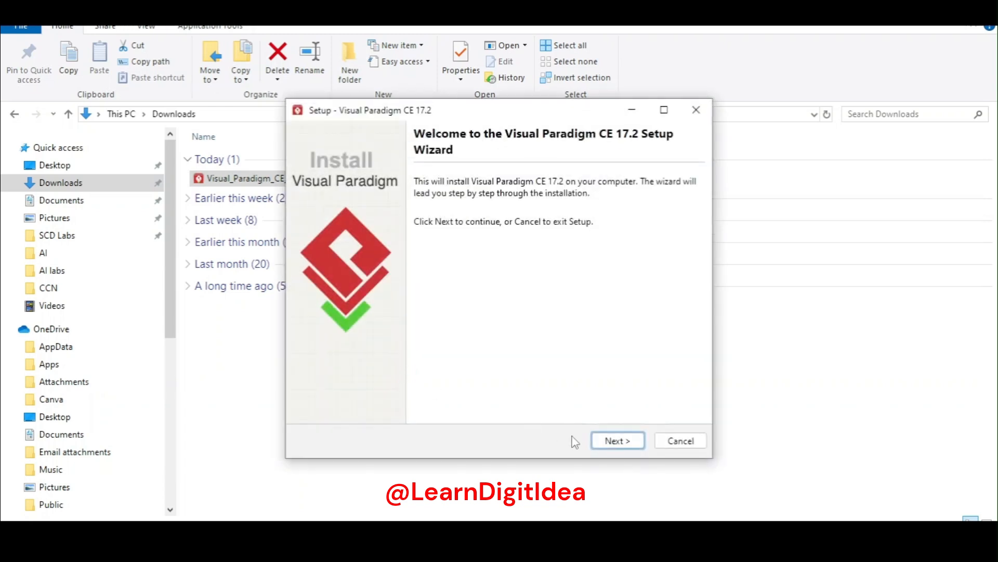
Accept the license agreement and reach the destination folder page (C:\Program Files\Visual Paradigm CE 17.2)
{"action": "left_click", "coordinate": [615, 440]}
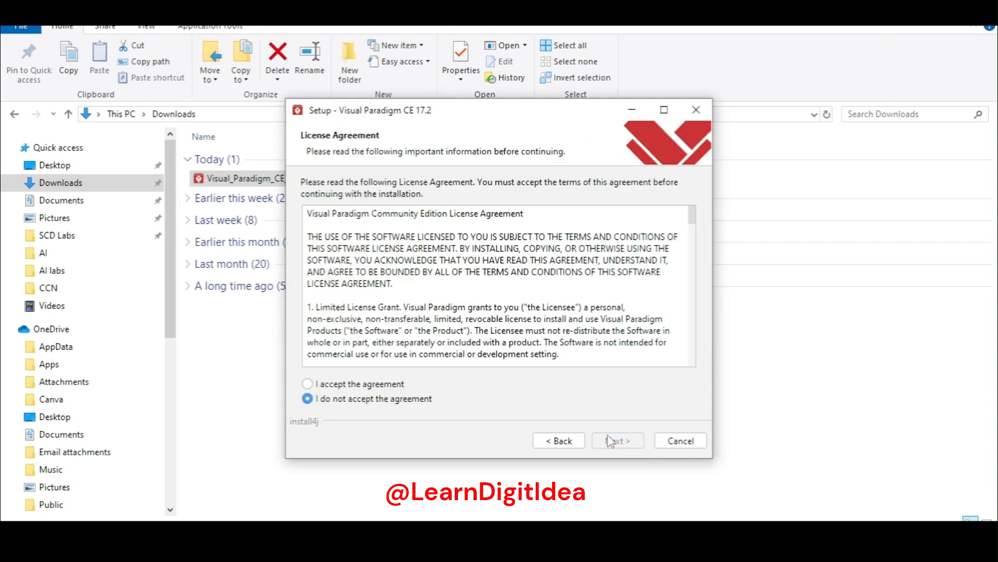
{"action": "mouse_move", "coordinate": [342, 393]}
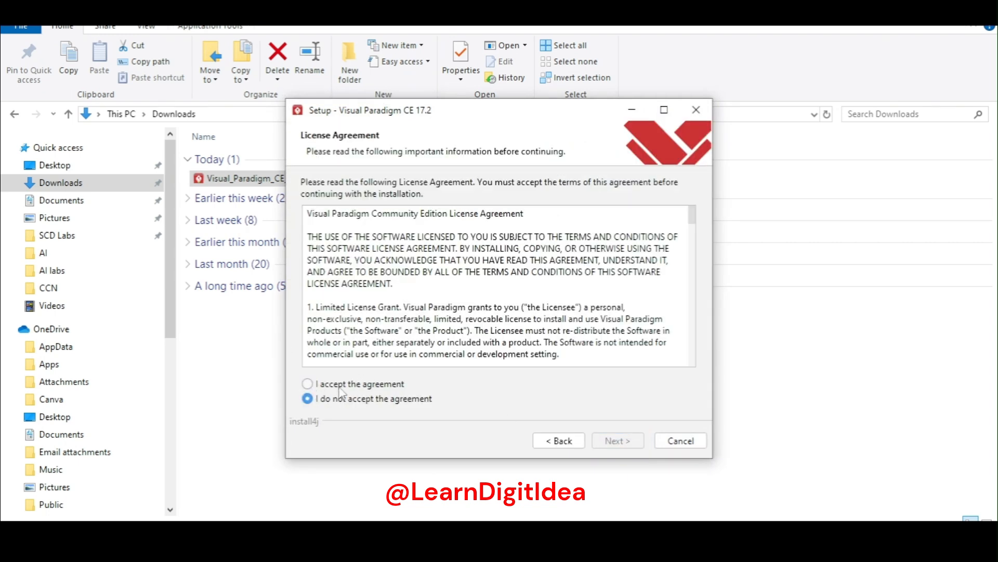
{"action": "left_click", "coordinate": [308, 384]}
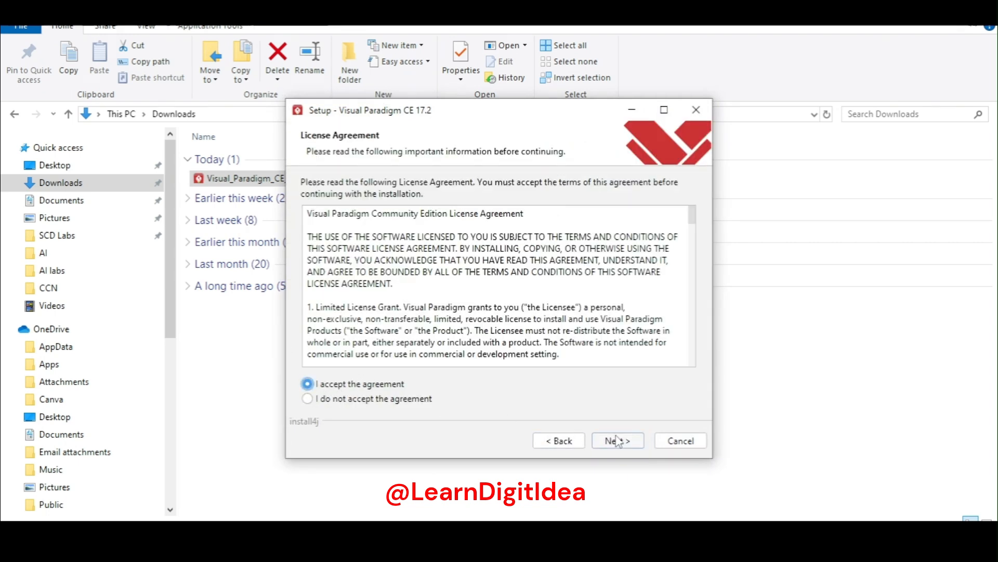
{"action": "left_click", "coordinate": [617, 440]}
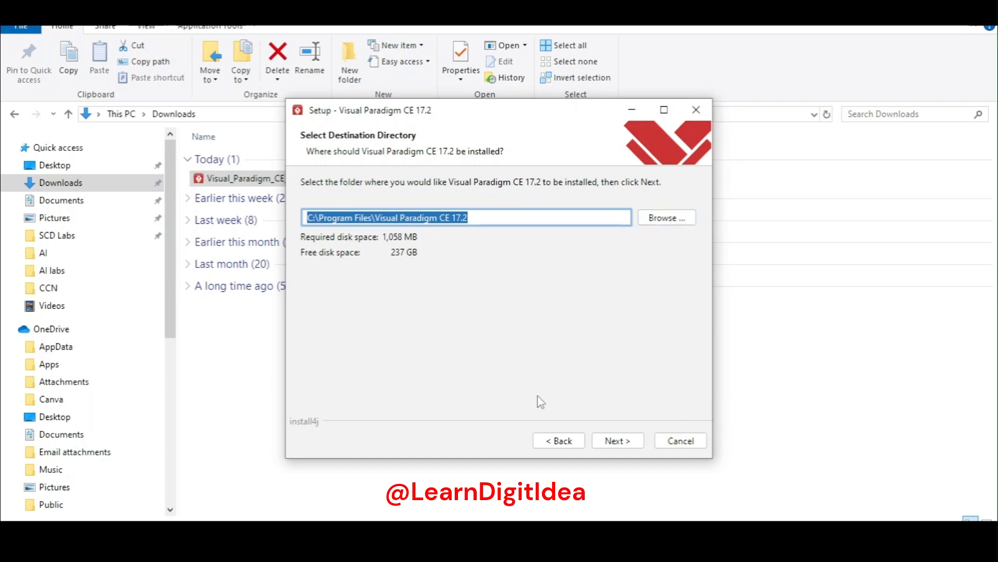
{"action": "mouse_move", "coordinate": [551, 354]}
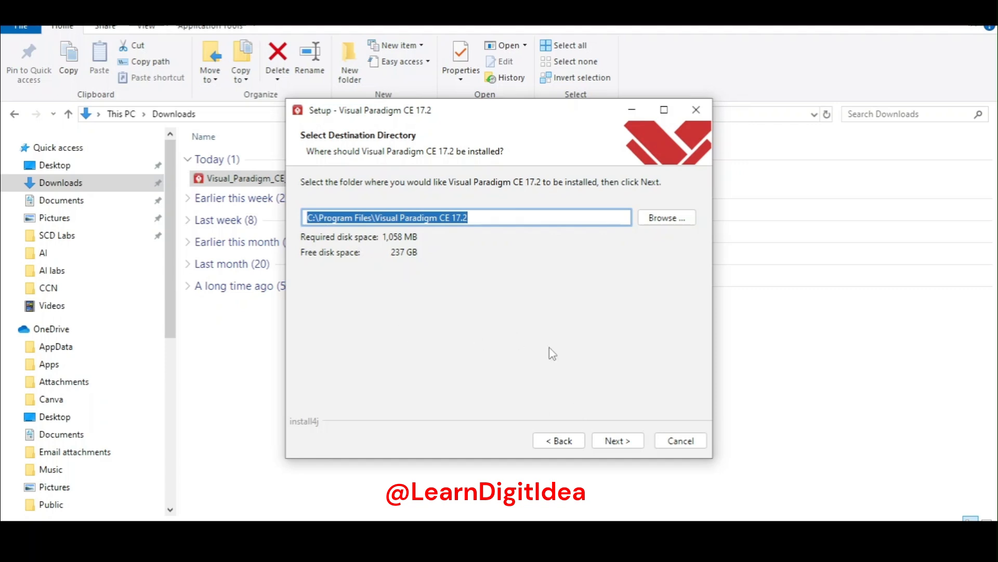
{"action": "mouse_move", "coordinate": [611, 405]}
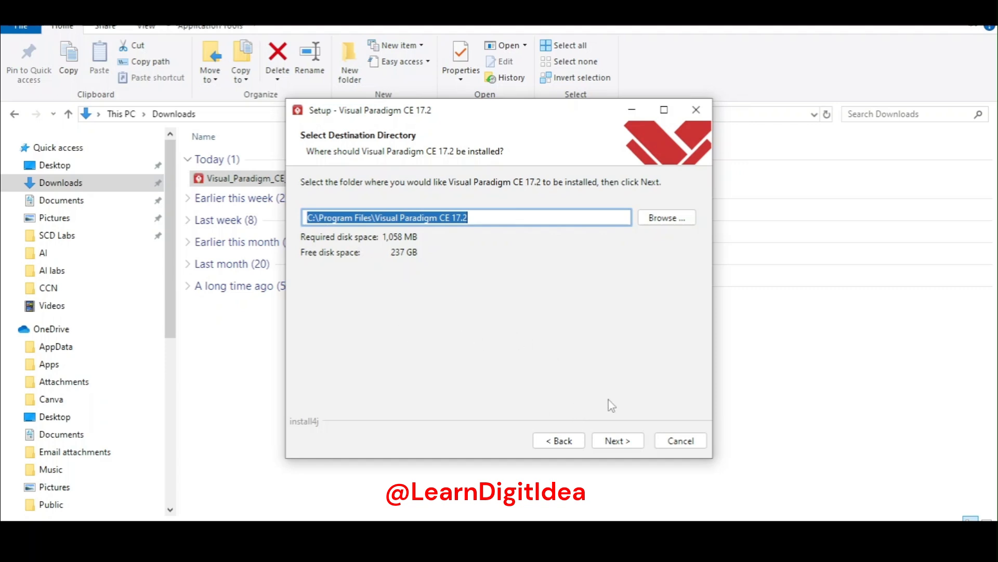
Install with the default folder, default Start Menu folder and the .vpp file association
{"action": "left_click", "coordinate": [617, 440]}
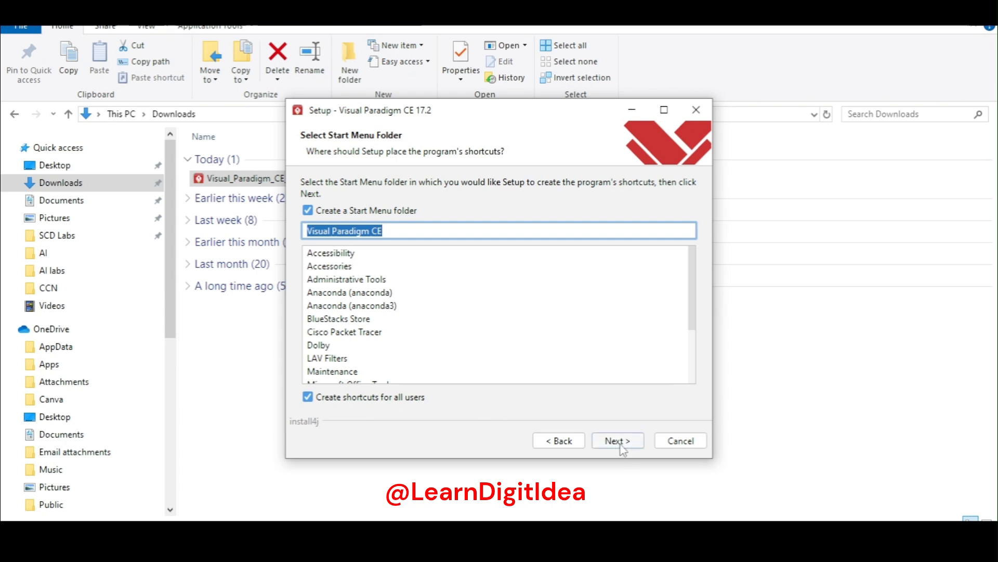
{"action": "left_click", "coordinate": [617, 440]}
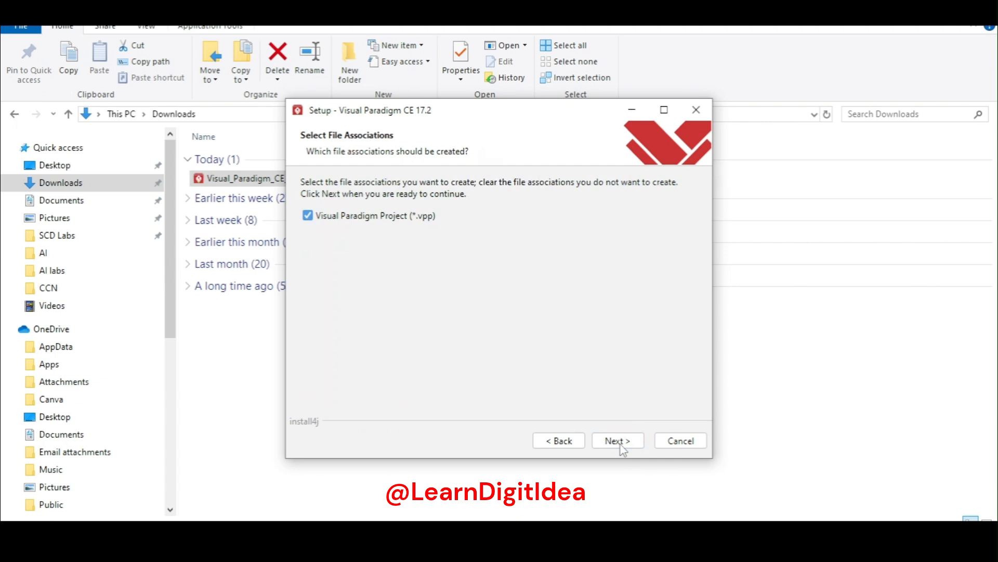
{"action": "left_click", "coordinate": [617, 440]}
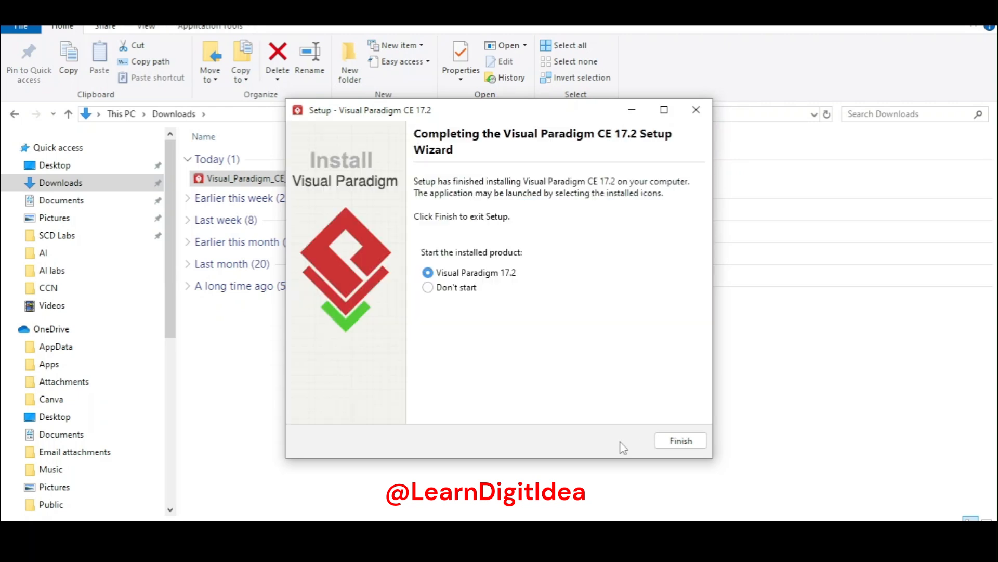
{"action": "mouse_move", "coordinate": [515, 269]}
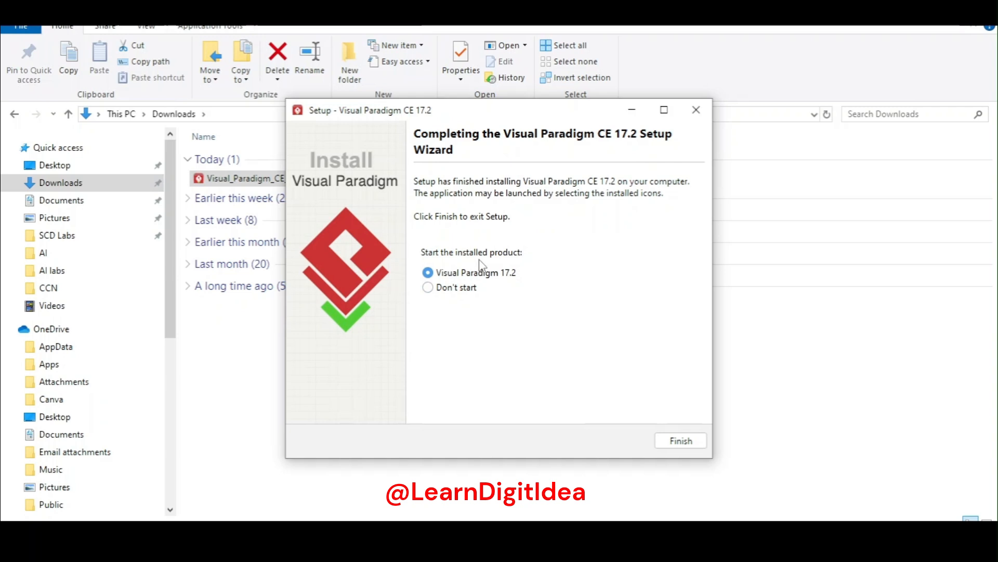
{"action": "mouse_move", "coordinate": [458, 287]}
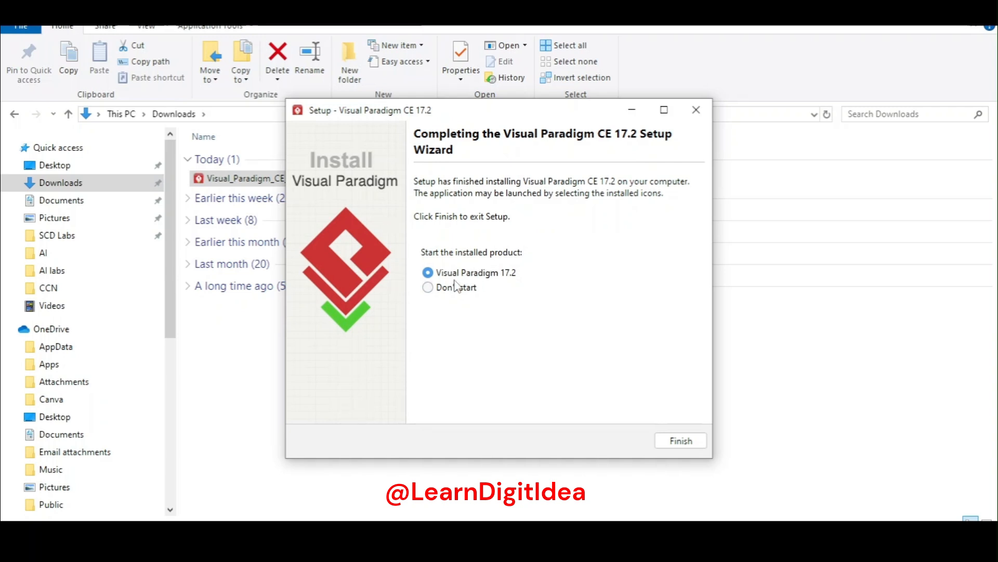
{"action": "mouse_move", "coordinate": [642, 426]}
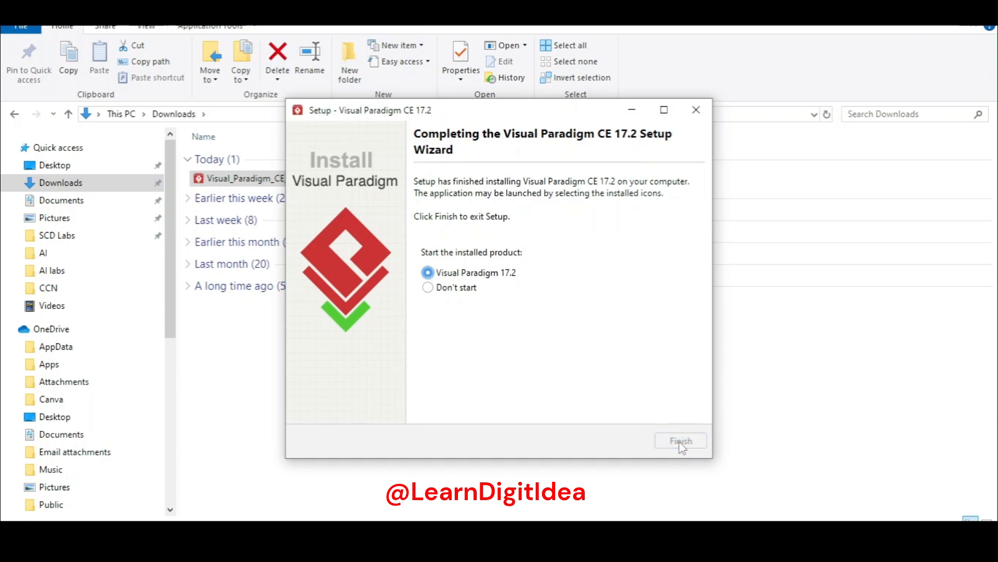
Finish setup launching Visual Paradigm 17.2 and skip the default client configuration download
{"action": "left_click", "coordinate": [680, 440]}
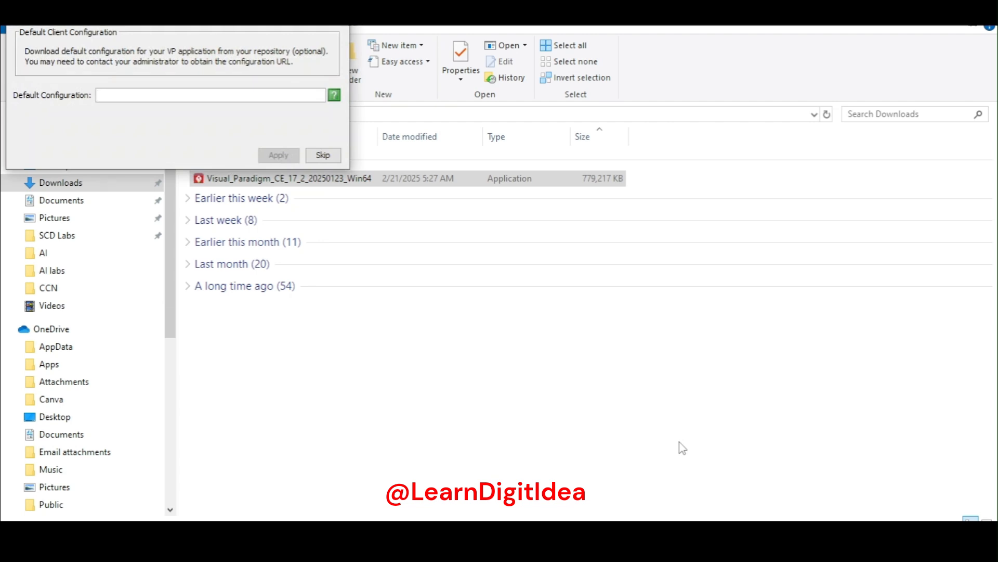
{"action": "mouse_move", "coordinate": [258, 114]}
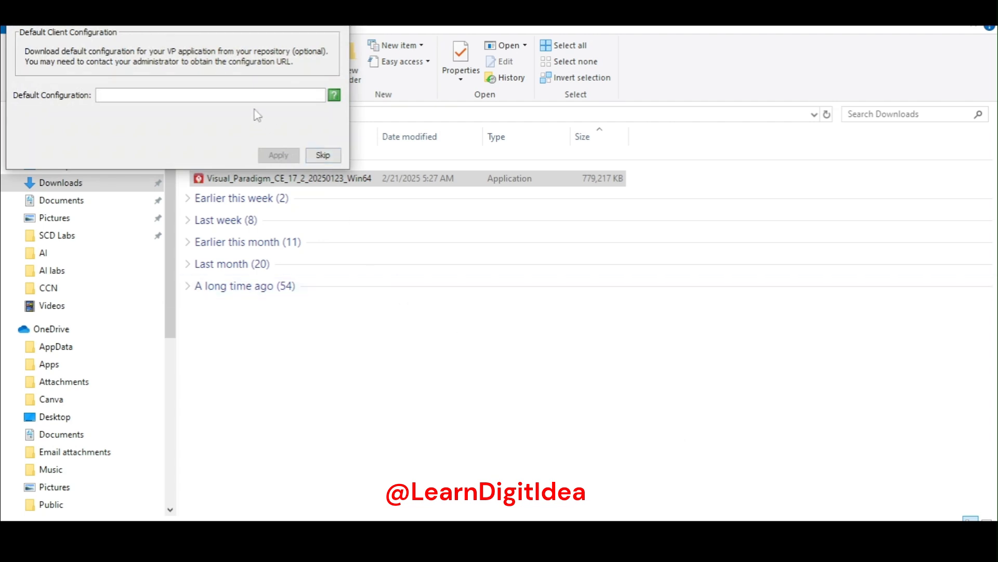
{"action": "mouse_move", "coordinate": [247, 95]}
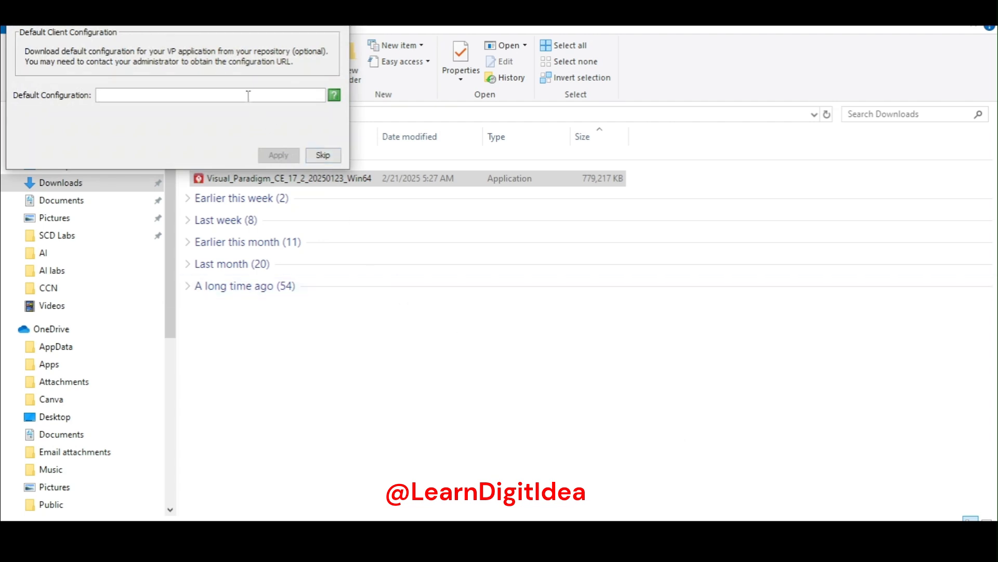
{"action": "mouse_move", "coordinate": [249, 102]}
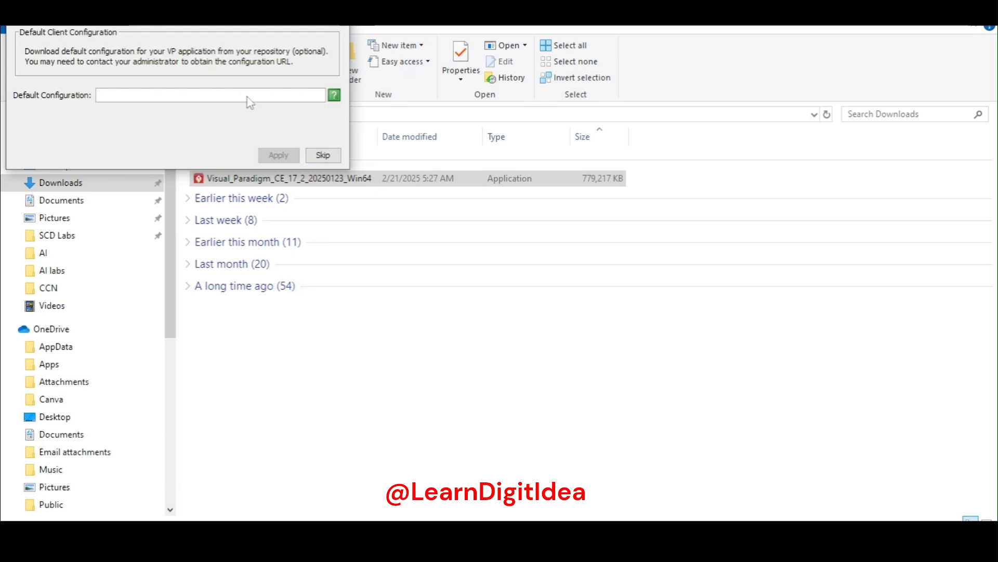
{"action": "left_click", "coordinate": [322, 155]}
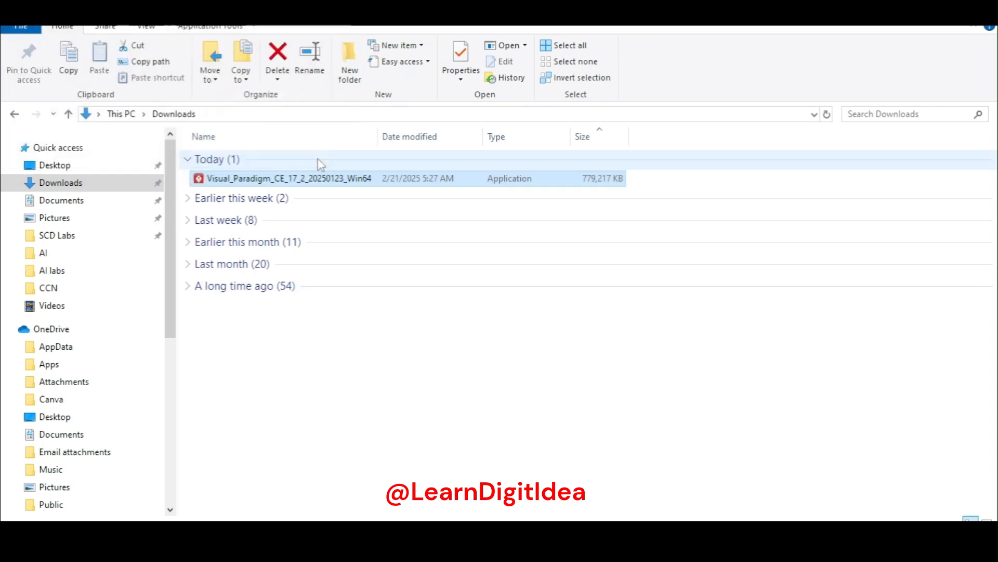
Bring up Visual Paradigm Community Edition's welcome form asking for name and email
{"action": "double_click", "coordinate": [287, 178]}
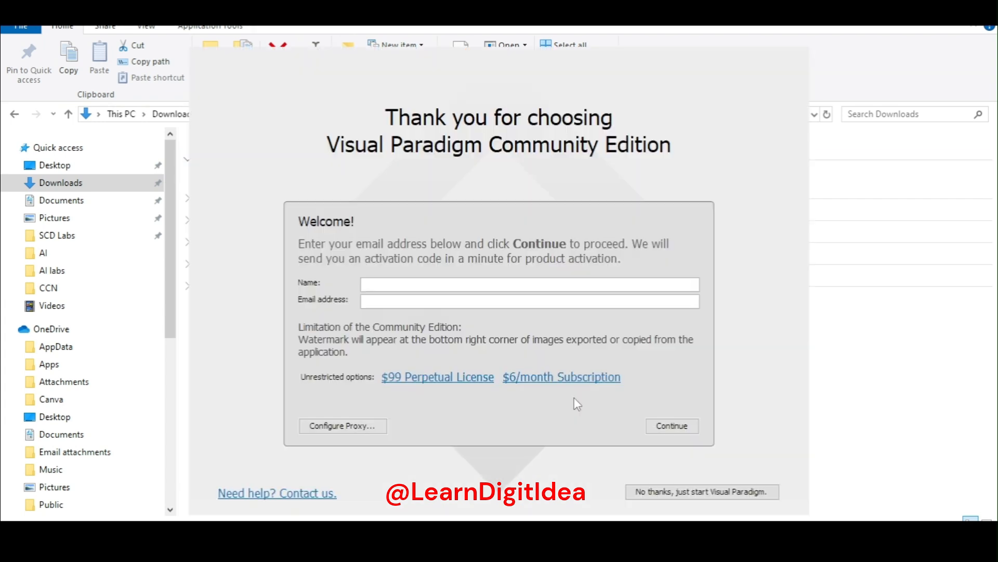
{"action": "mouse_move", "coordinate": [606, 435]}
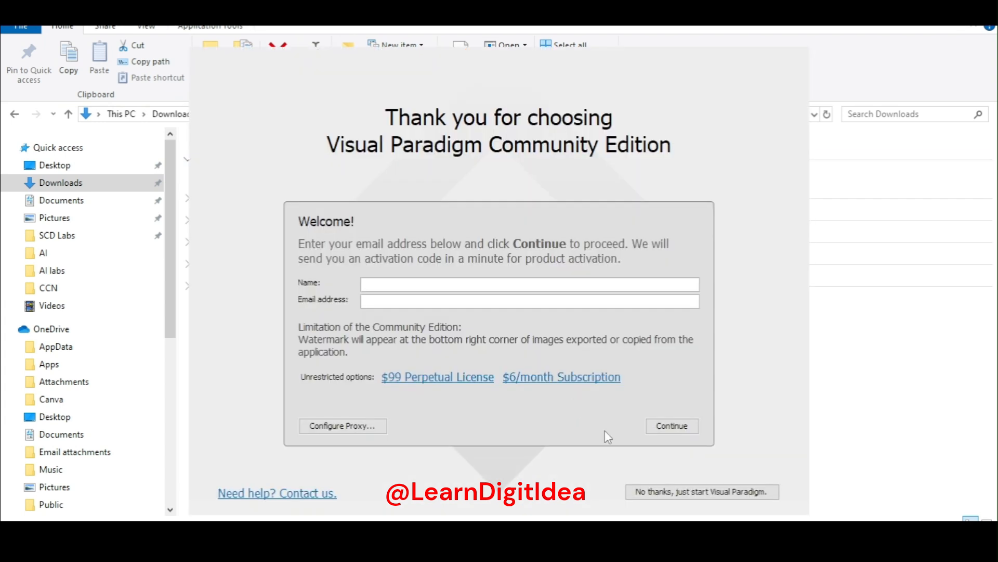
{"action": "mouse_move", "coordinate": [497, 344]}
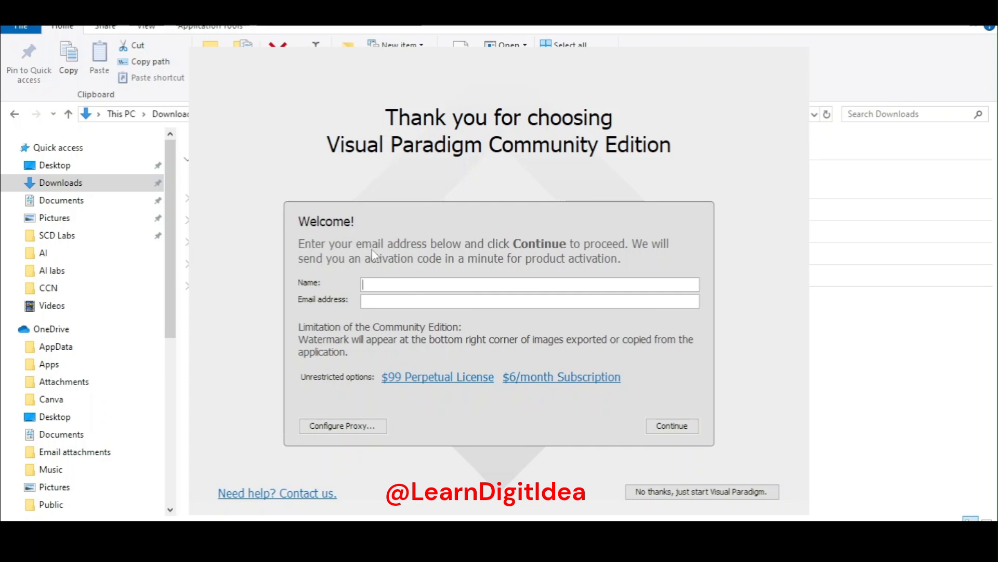
{"action": "mouse_move", "coordinate": [490, 257]}
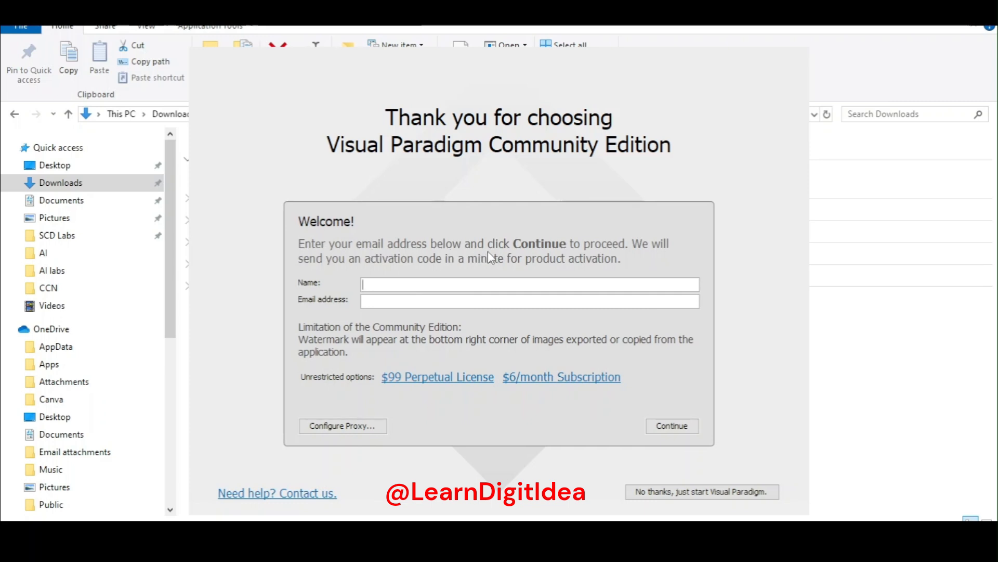
{"action": "mouse_move", "coordinate": [597, 258]}
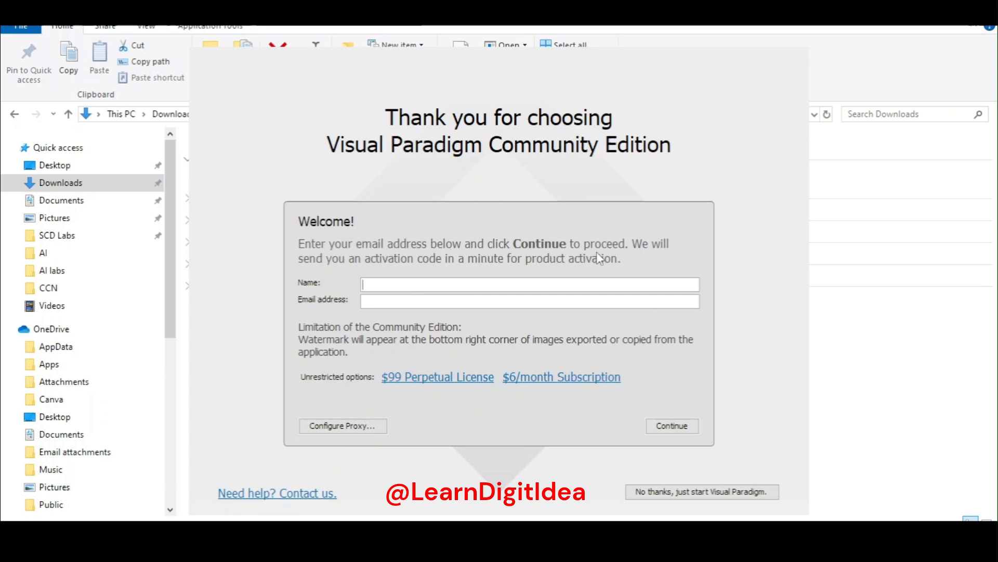
{"action": "mouse_move", "coordinate": [439, 274]}
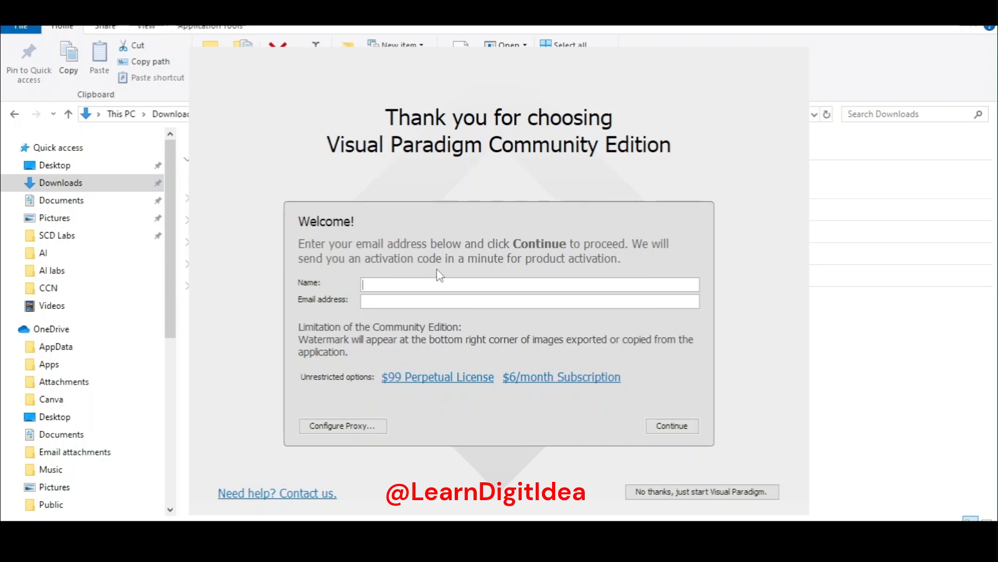
{"action": "mouse_move", "coordinate": [599, 274]}
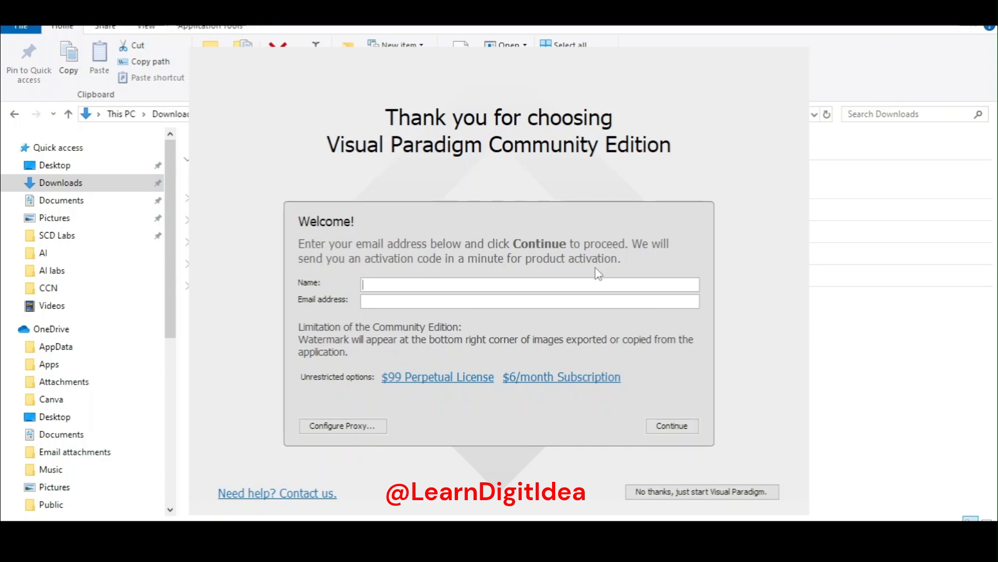
{"action": "mouse_move", "coordinate": [353, 298]}
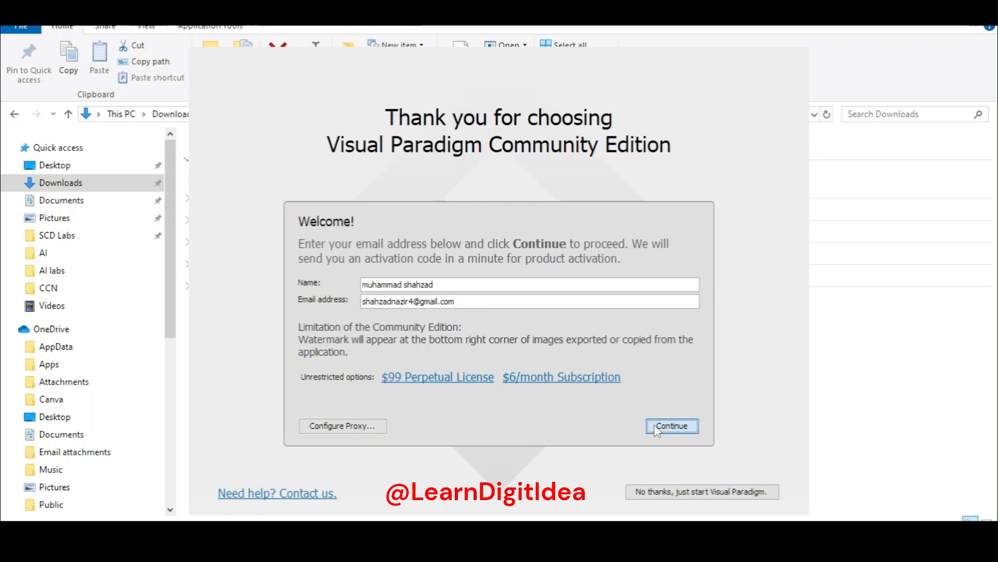
{"action": "mouse_move", "coordinate": [609, 407]}
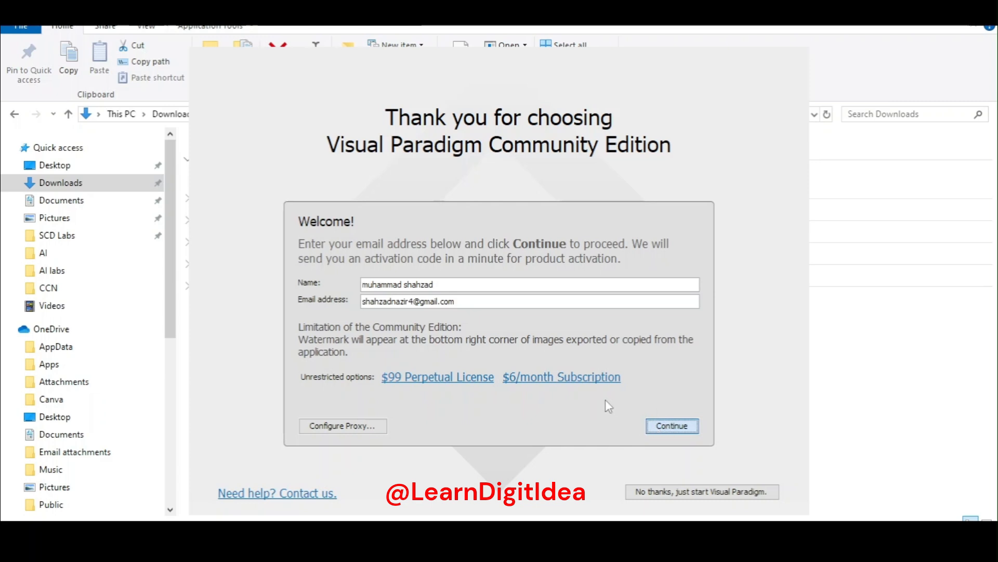
Submit the name and email to request an activation code by email
{"action": "left_click", "coordinate": [671, 425]}
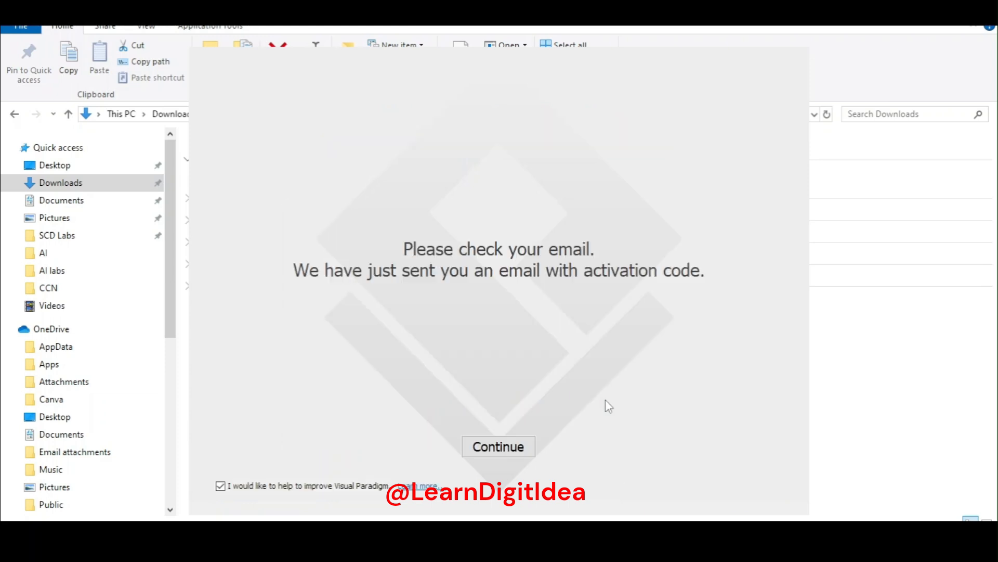
{"action": "mouse_move", "coordinate": [579, 276]}
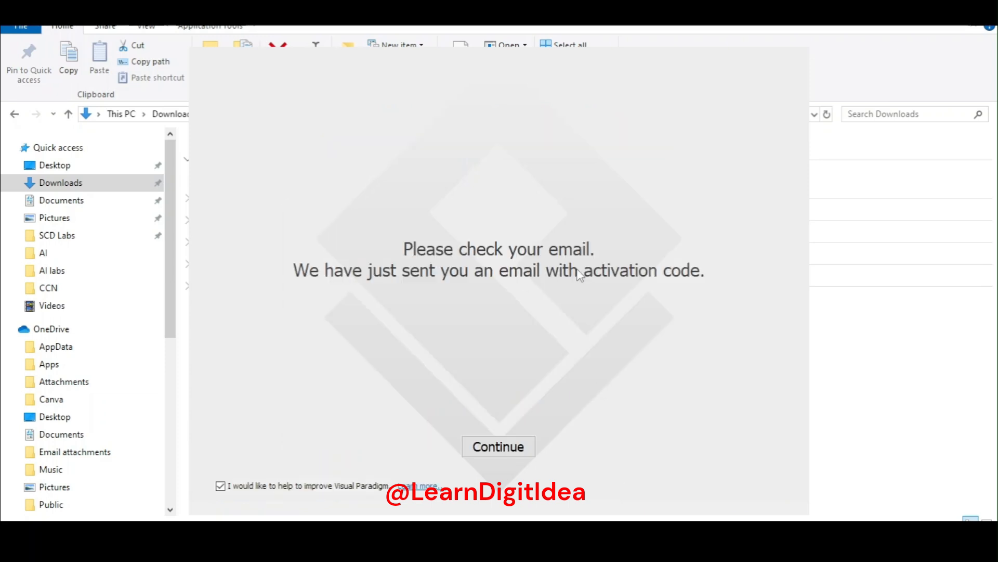
{"action": "mouse_move", "coordinate": [571, 291]}
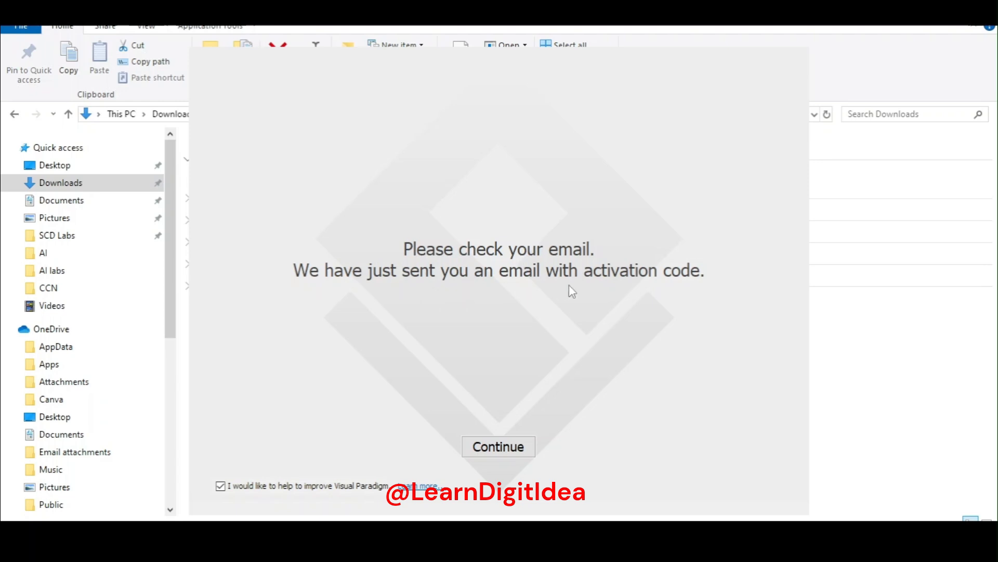
{"action": "mouse_move", "coordinate": [620, 294]}
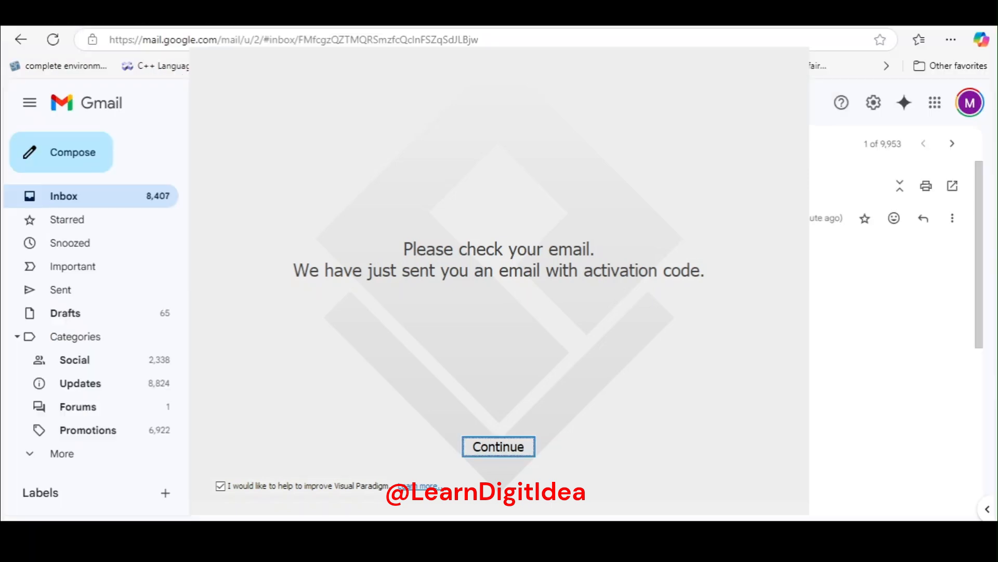
{"action": "mouse_move", "coordinate": [605, 396]}
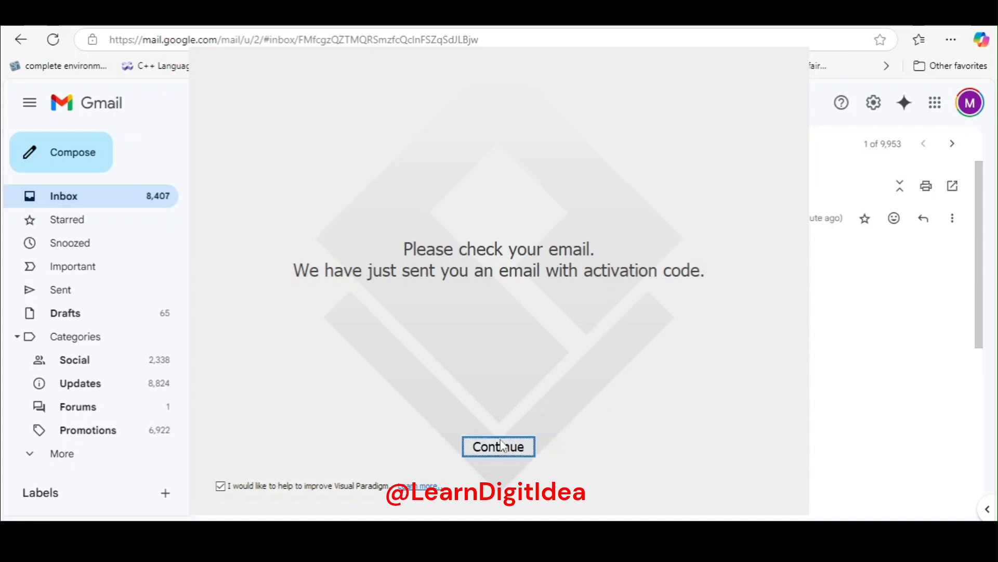
{"action": "left_click", "coordinate": [498, 447]}
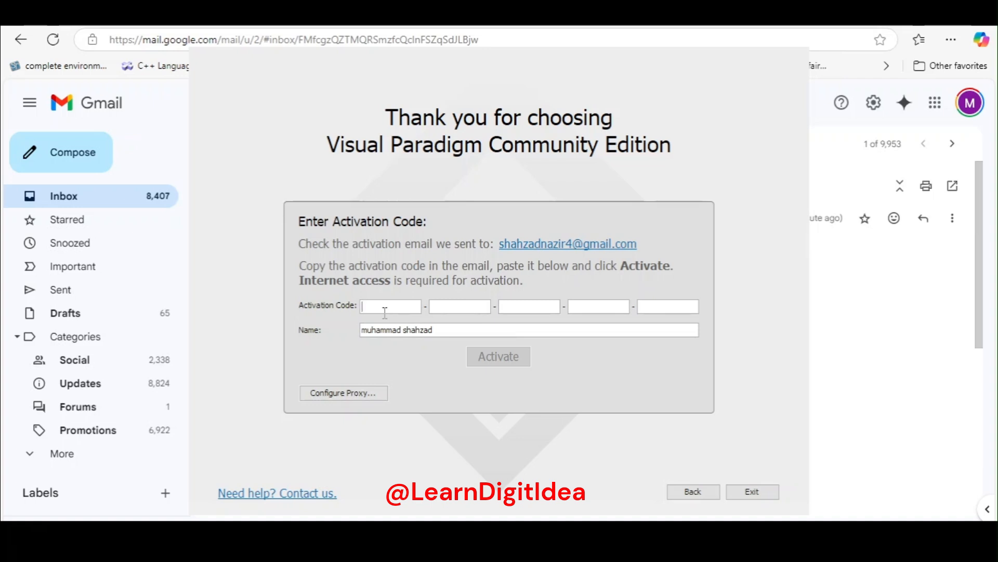
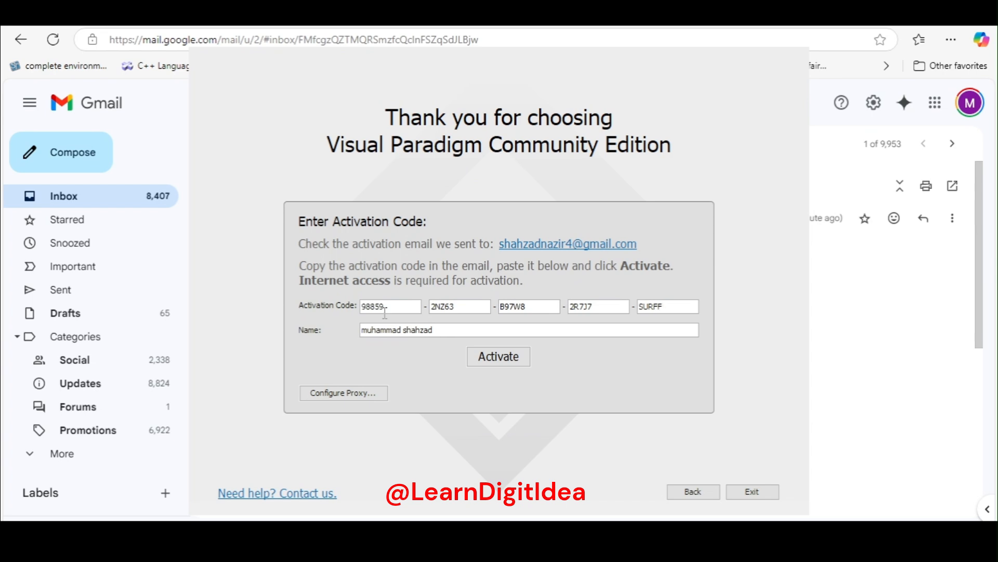
{"action": "mouse_move", "coordinate": [505, 321]}
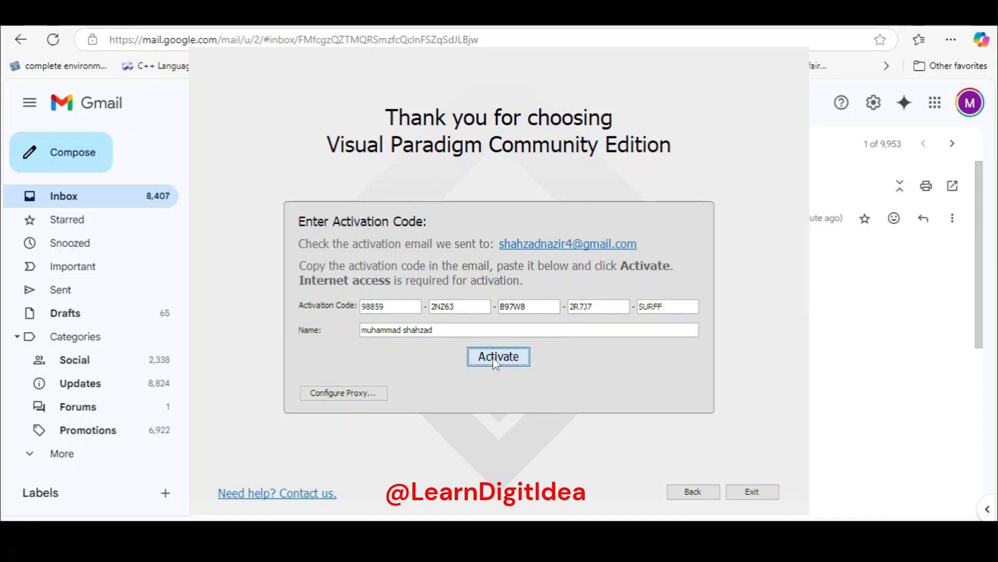
Confirm the activation code and start the newly activated Community Edition
{"action": "left_click", "coordinate": [498, 356]}
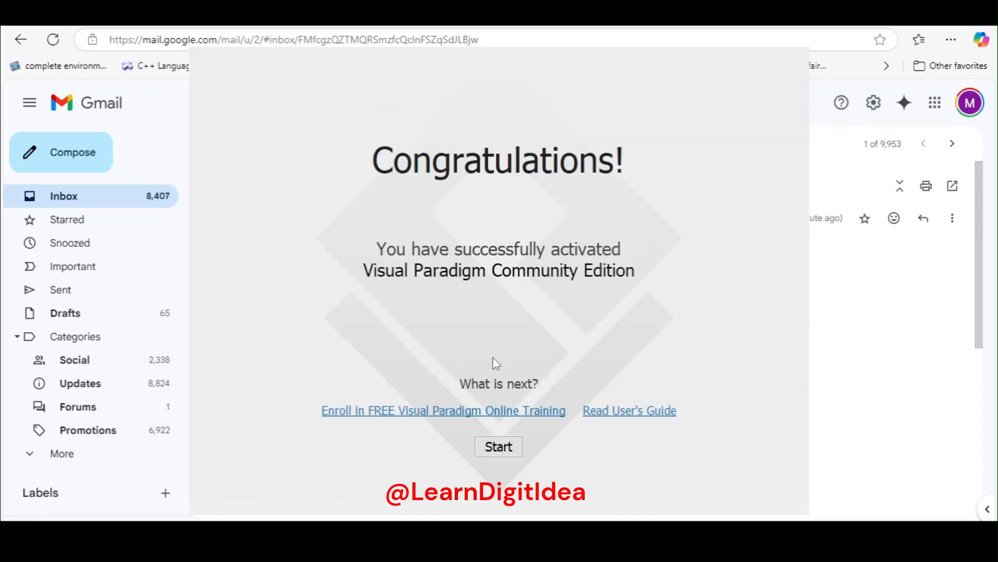
{"action": "mouse_move", "coordinate": [444, 282]}
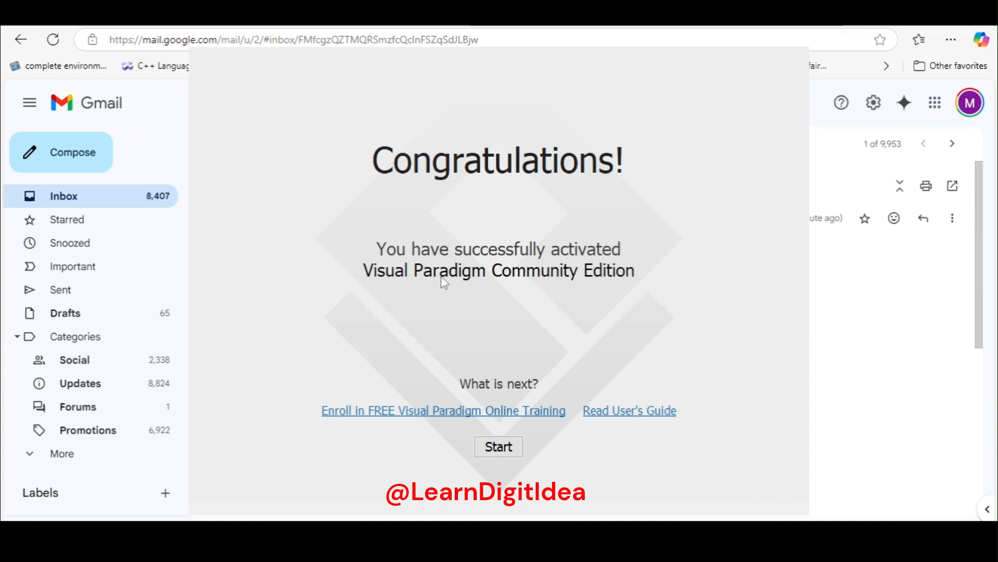
{"action": "mouse_move", "coordinate": [510, 283]}
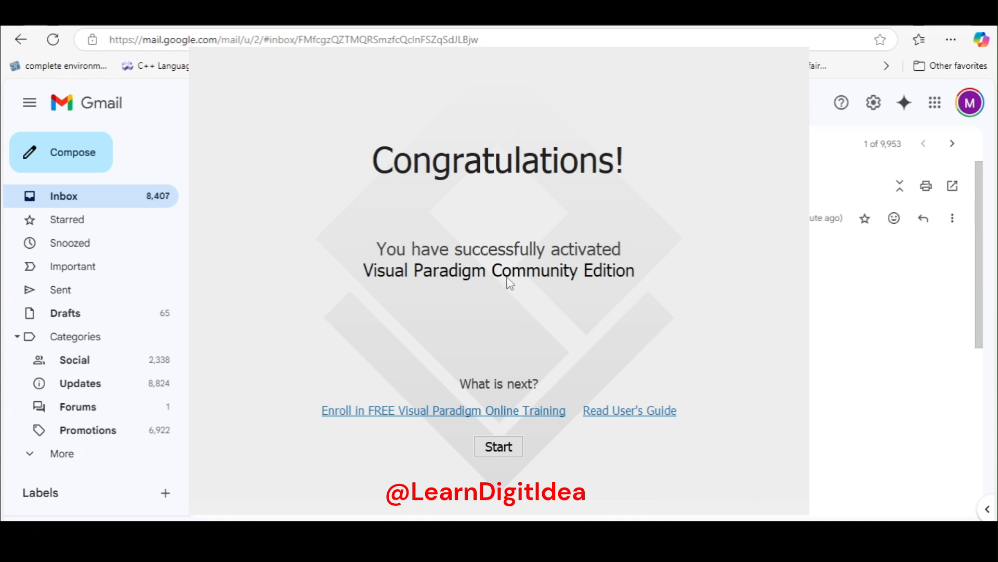
{"action": "mouse_move", "coordinate": [498, 446]}
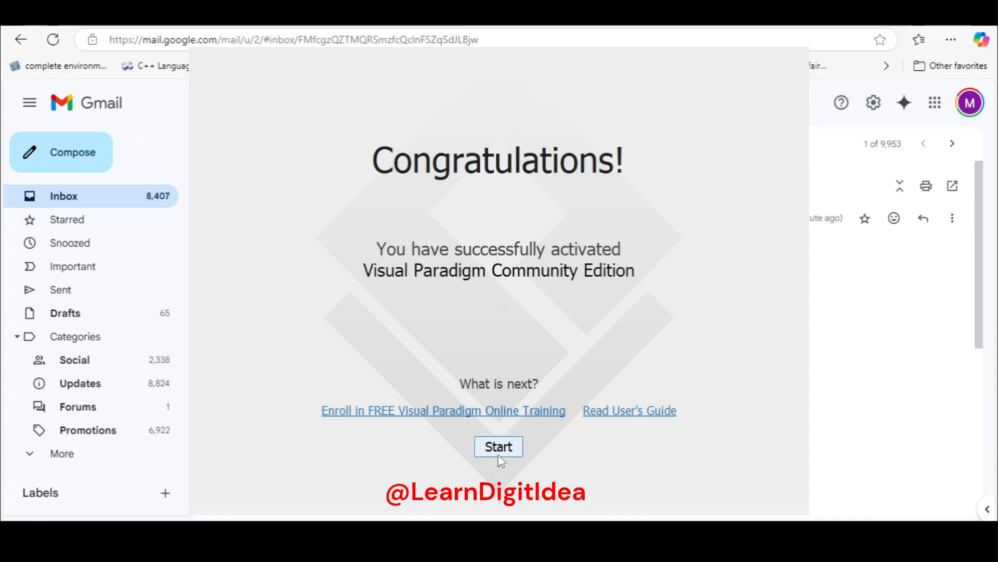
{"action": "left_click", "coordinate": [498, 446]}
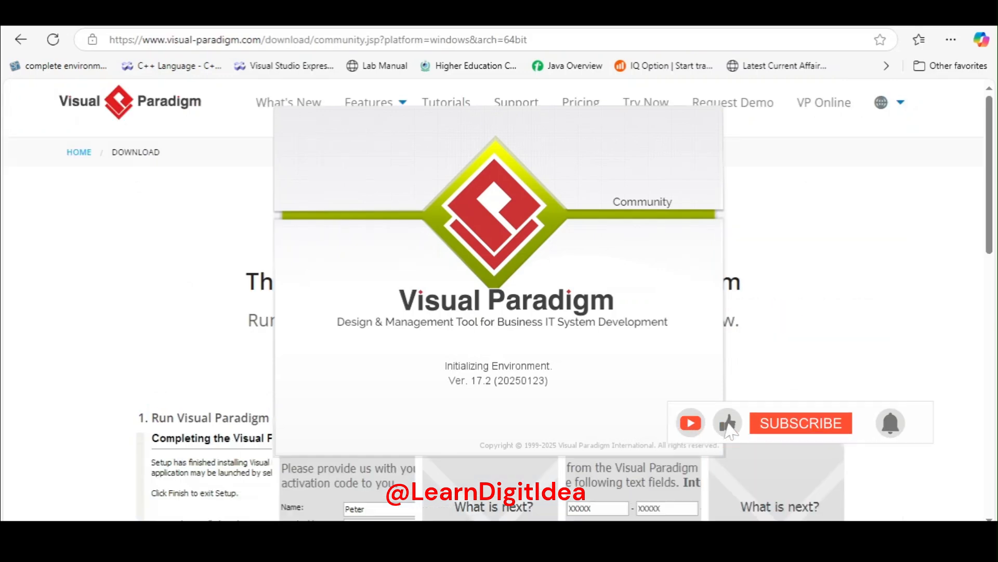
Wait through the splash screen until the What's New in 17.2 window appears
{"action": "left_click", "coordinate": [801, 424]}
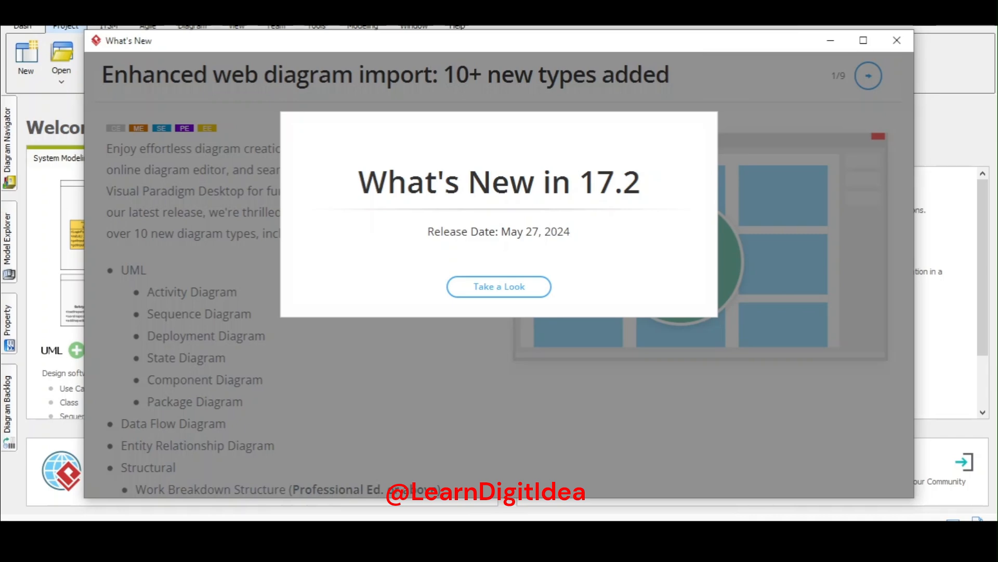
{"action": "mouse_move", "coordinate": [897, 40]}
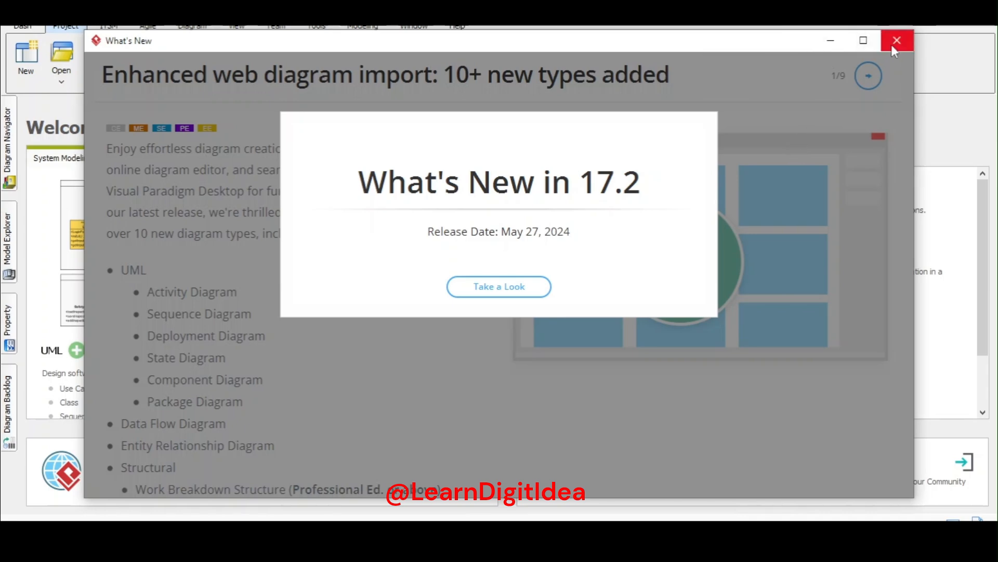
Dismiss What's New, answer No to showing it next startup, and browse the Welcome page
{"action": "left_click", "coordinate": [897, 40]}
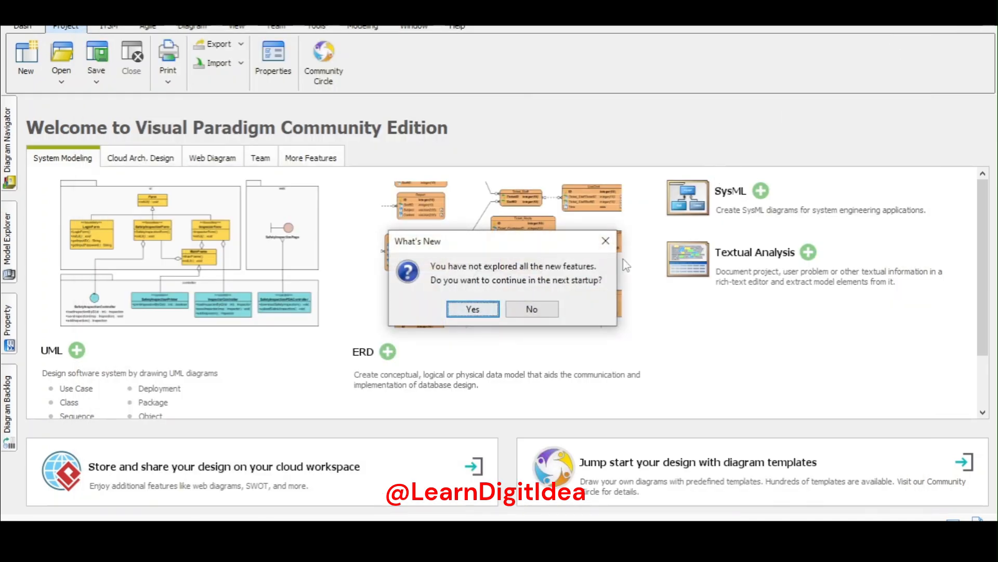
{"action": "mouse_move", "coordinate": [531, 330]}
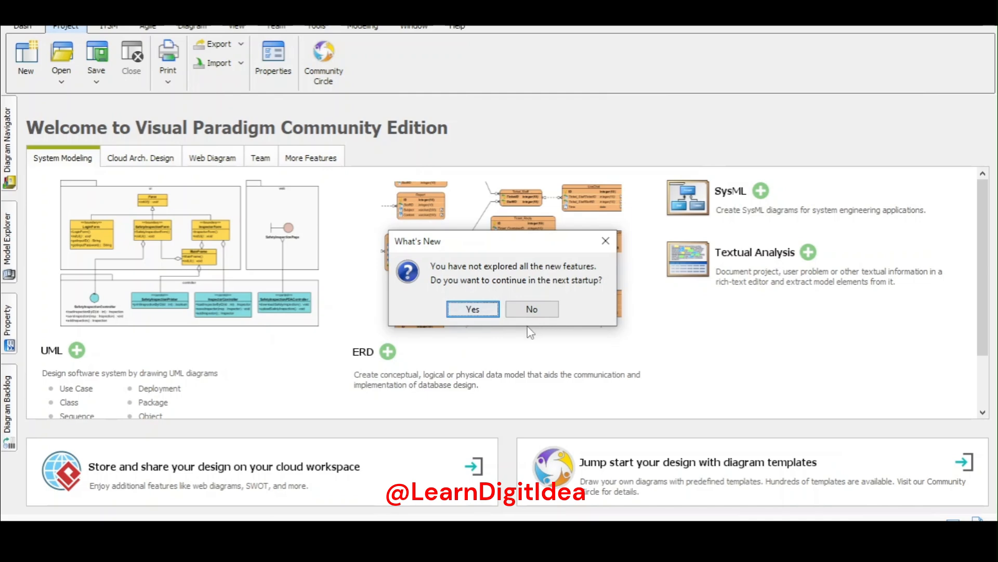
{"action": "left_click", "coordinate": [532, 309]}
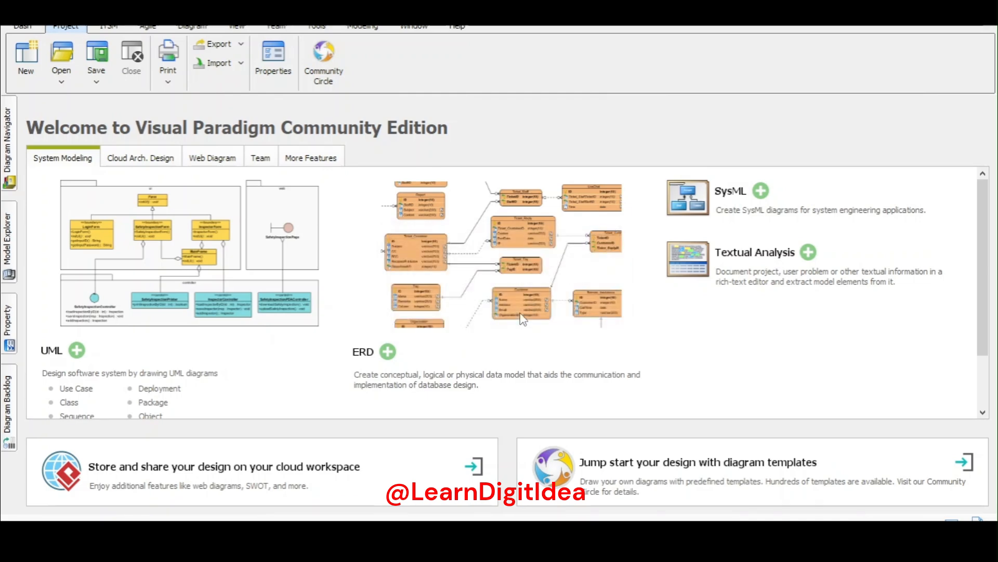
{"action": "mouse_move", "coordinate": [99, 336]}
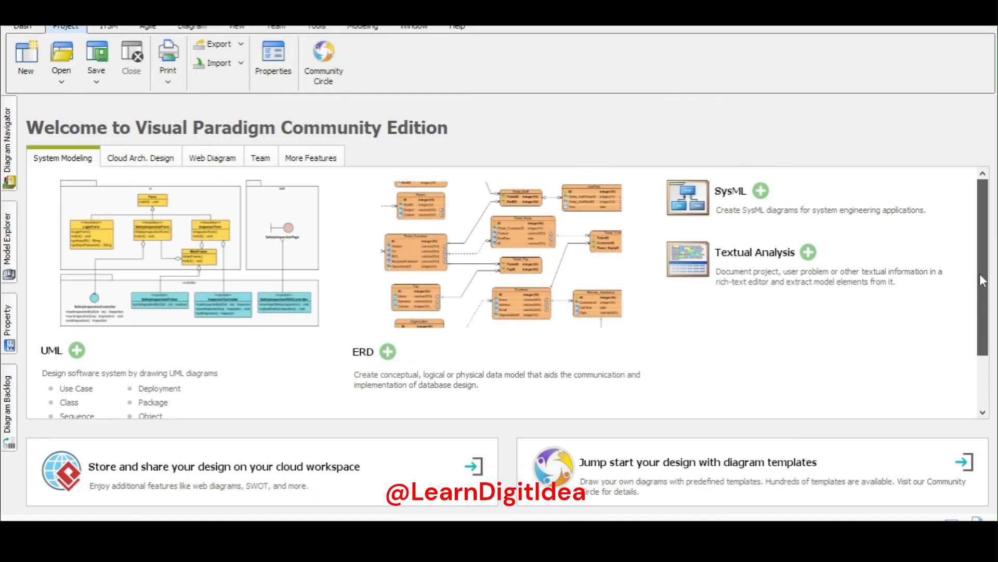
{"action": "mouse_move", "coordinate": [34, 375]}
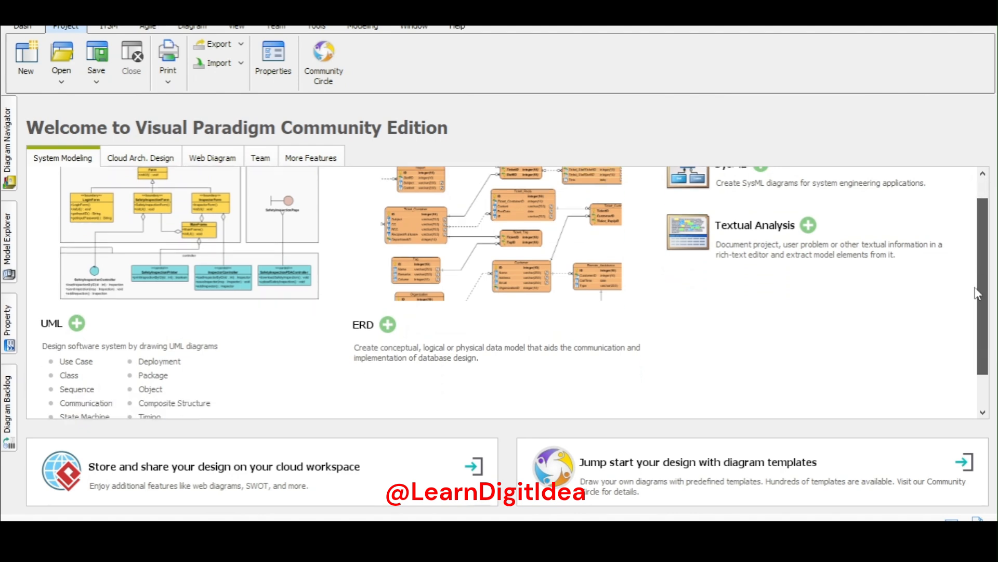
{"action": "scroll", "scroll_direction": "down", "scroll_amount": 3}
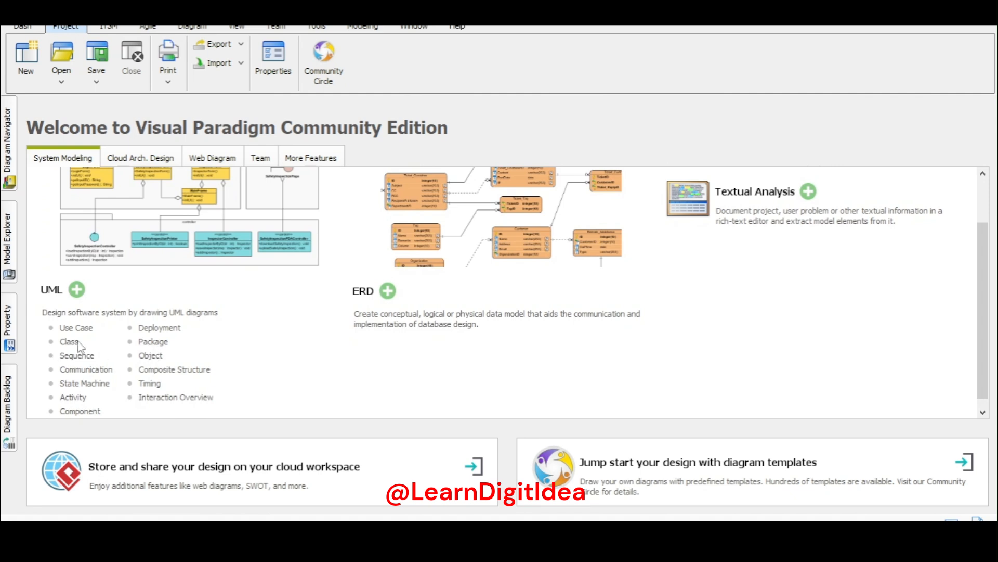
{"action": "mouse_move", "coordinate": [84, 321]}
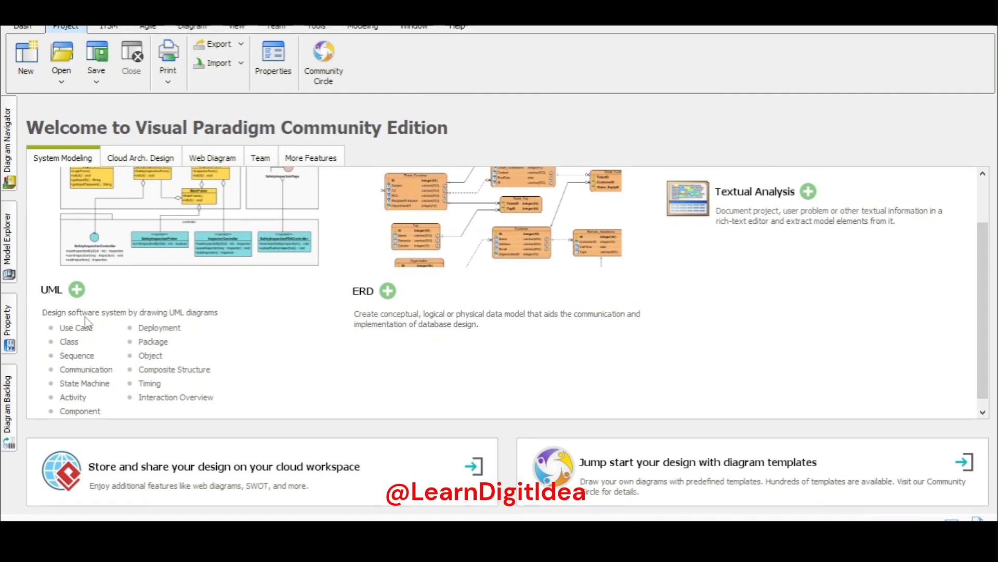
{"action": "mouse_move", "coordinate": [69, 368]}
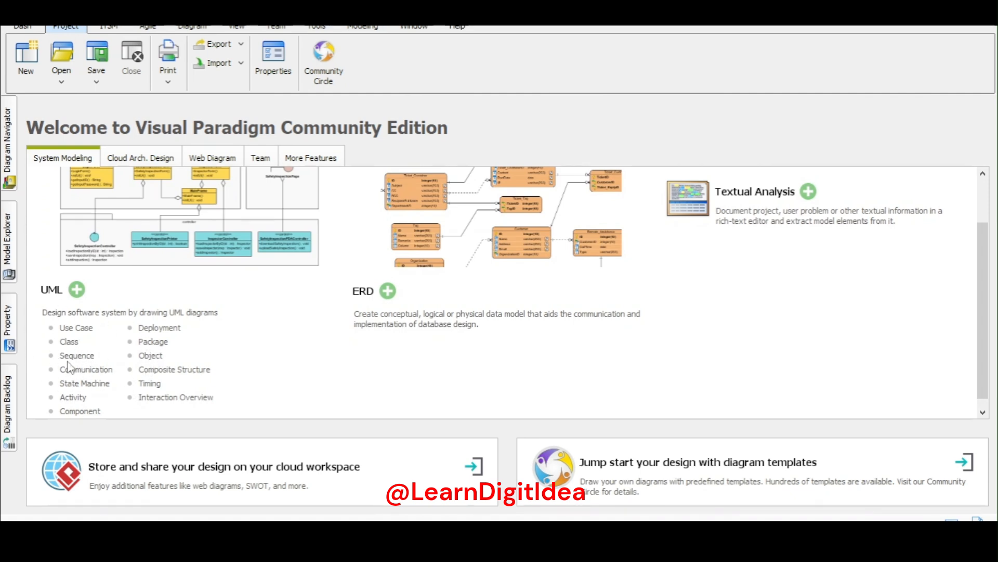
{"action": "mouse_move", "coordinate": [118, 327]}
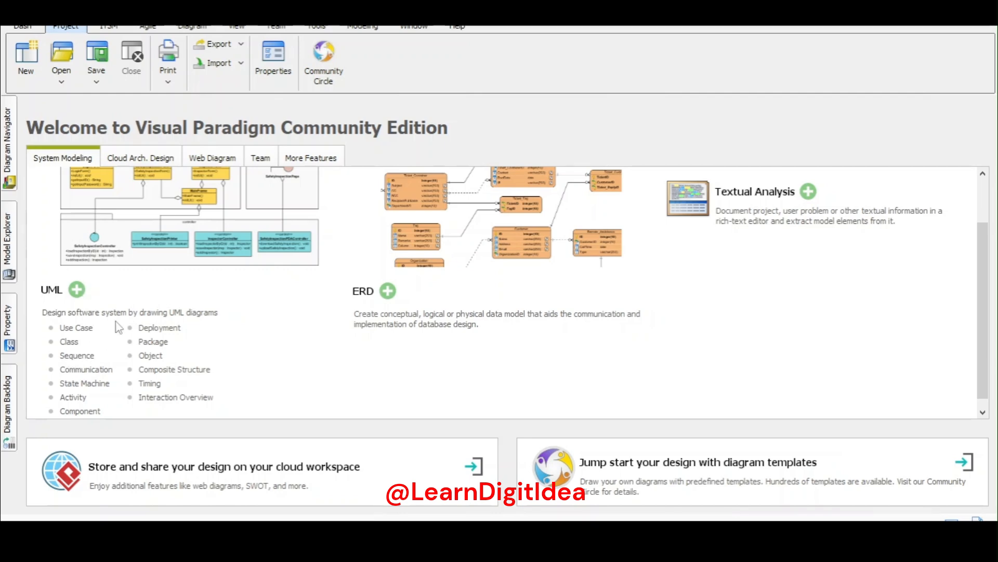
{"action": "mouse_move", "coordinate": [387, 320]}
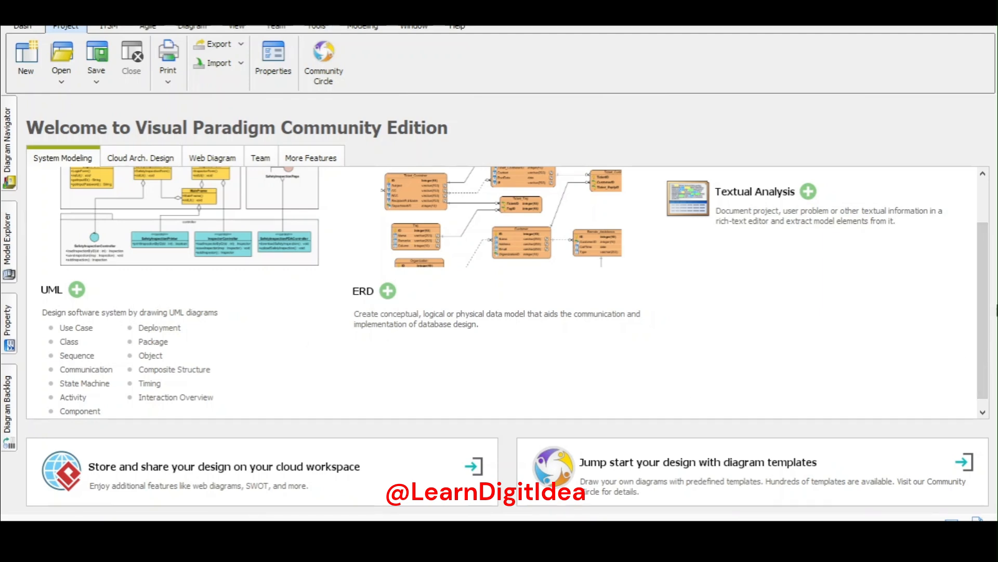
{"action": "mouse_move", "coordinate": [986, 248]}
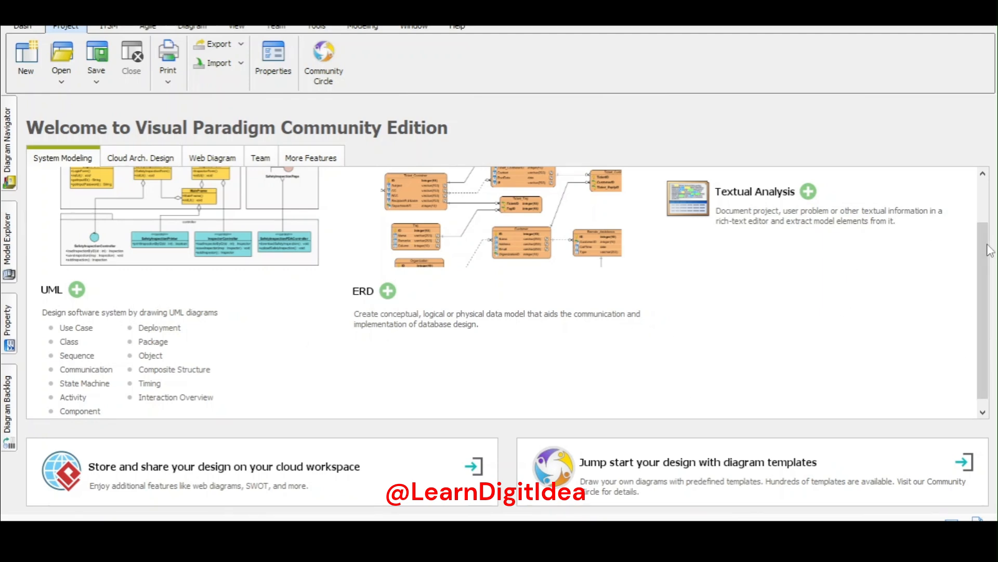
{"action": "scroll", "scroll_direction": "up", "scroll_amount": 3}
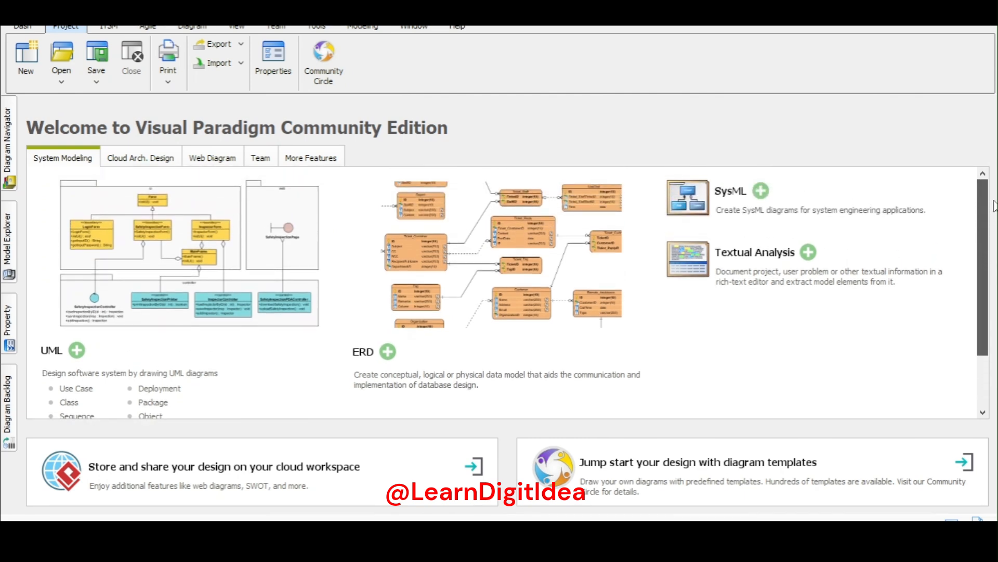
{"action": "scroll", "scroll_direction": "down", "scroll_amount": 3}
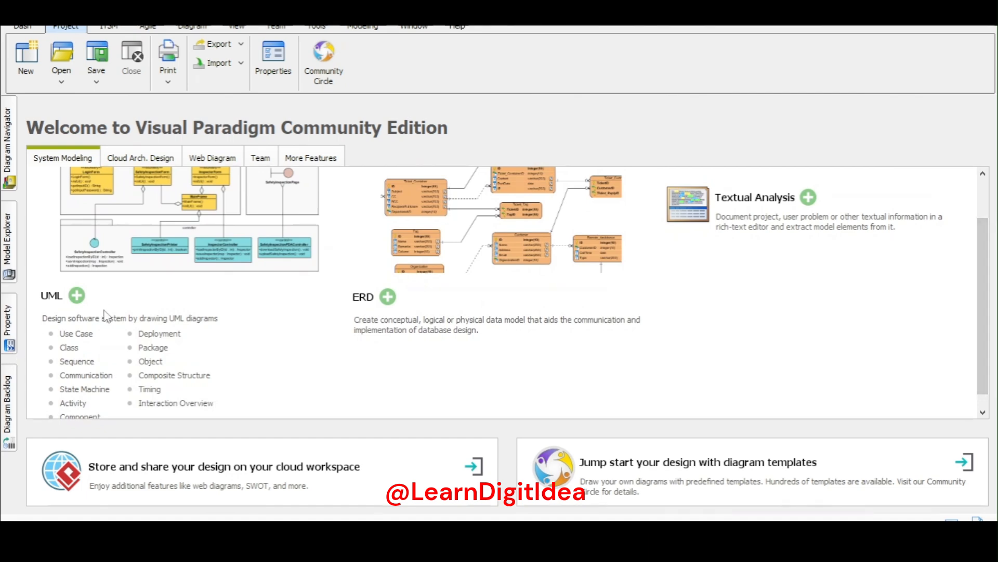
Start a new diagram, search 'u', and proceed with Use Case Diagram to its templates
{"action": "left_click", "coordinate": [75, 295]}
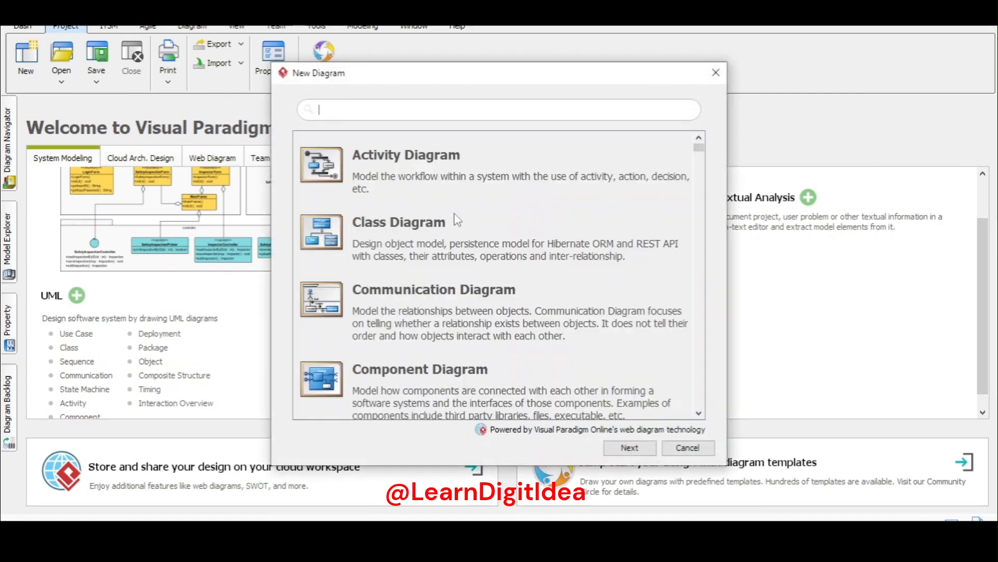
{"action": "mouse_move", "coordinate": [417, 258]}
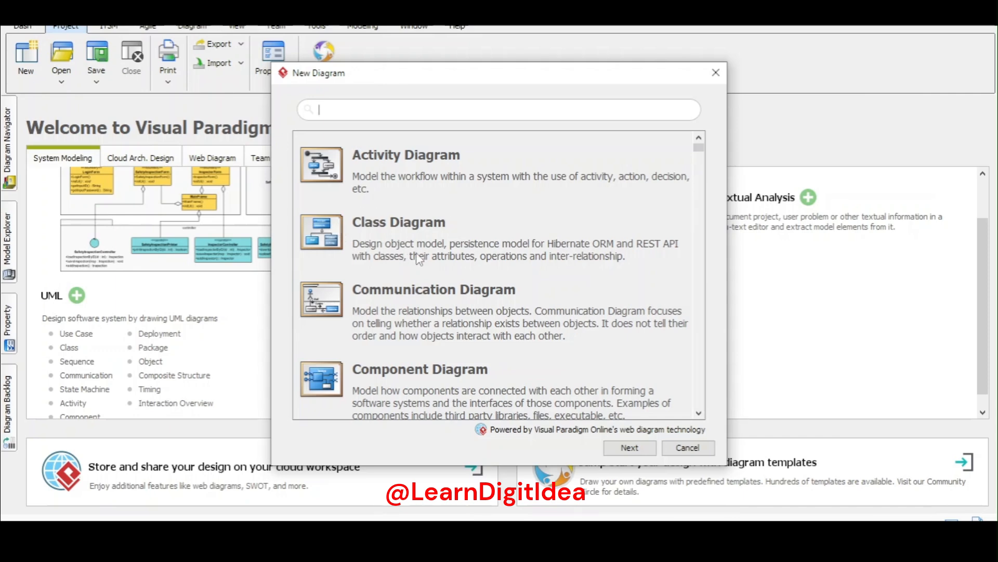
{"action": "mouse_move", "coordinate": [704, 156]}
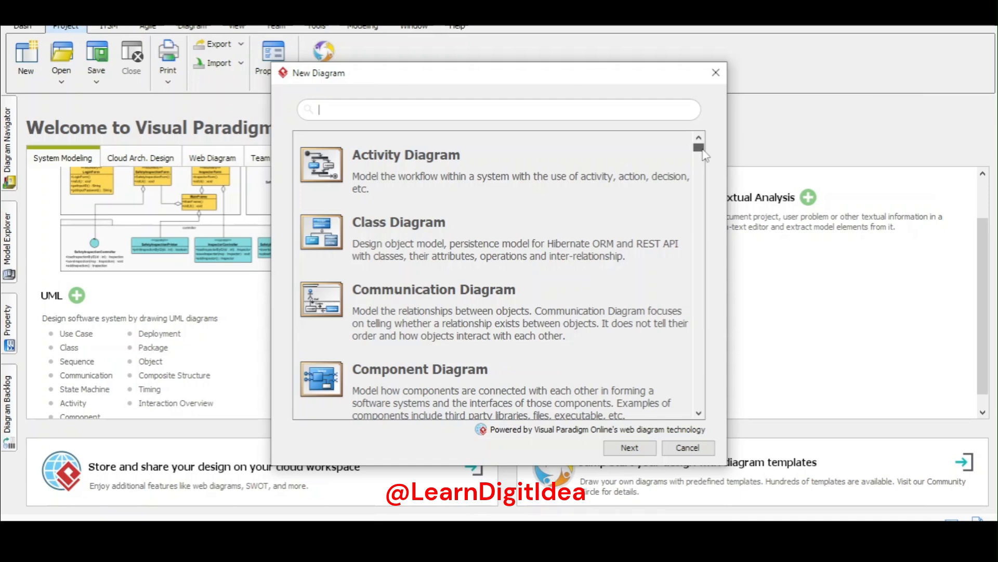
{"action": "scroll", "scroll_direction": "down", "scroll_amount": 3}
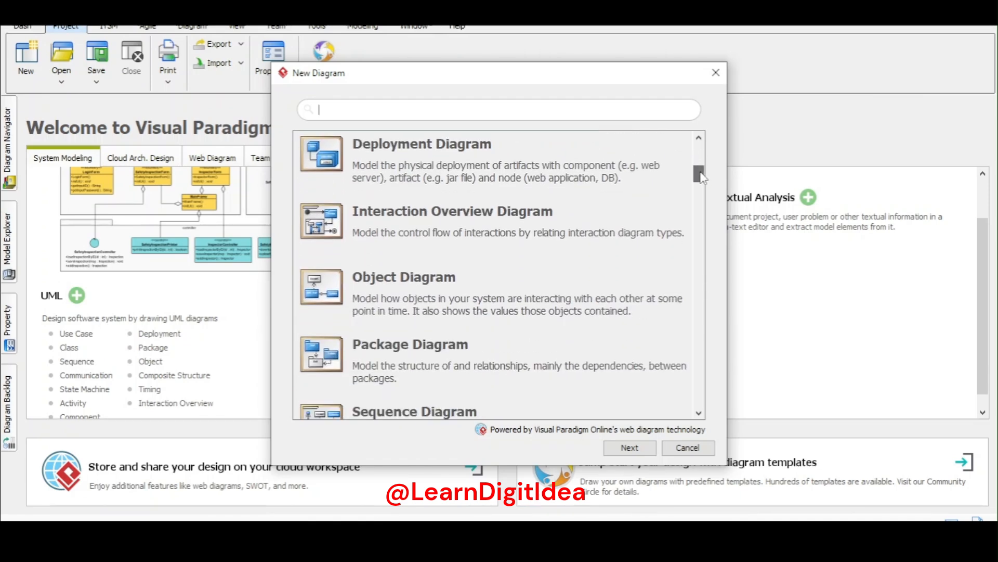
{"action": "type", "text": "u"}
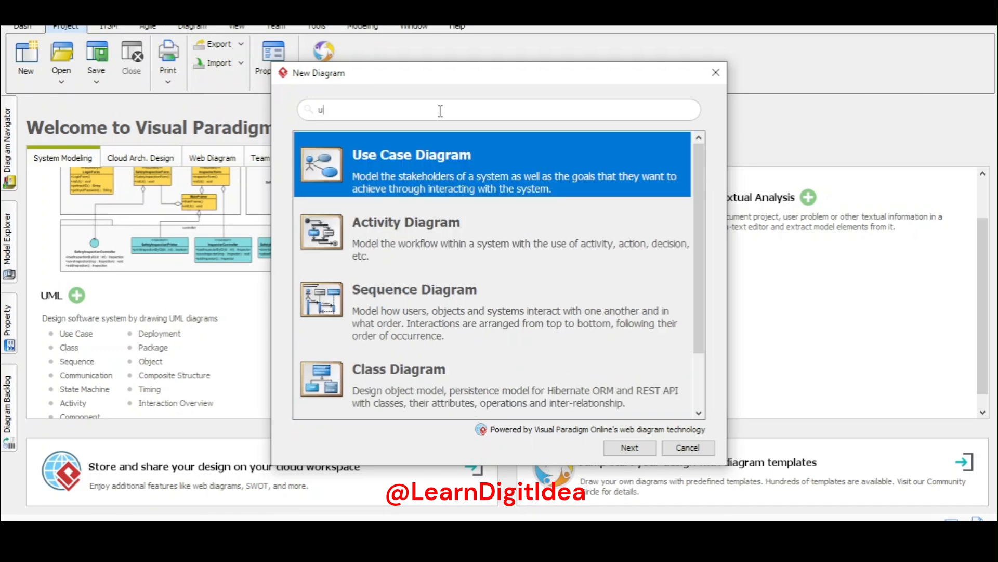
{"action": "left_click", "coordinate": [628, 447]}
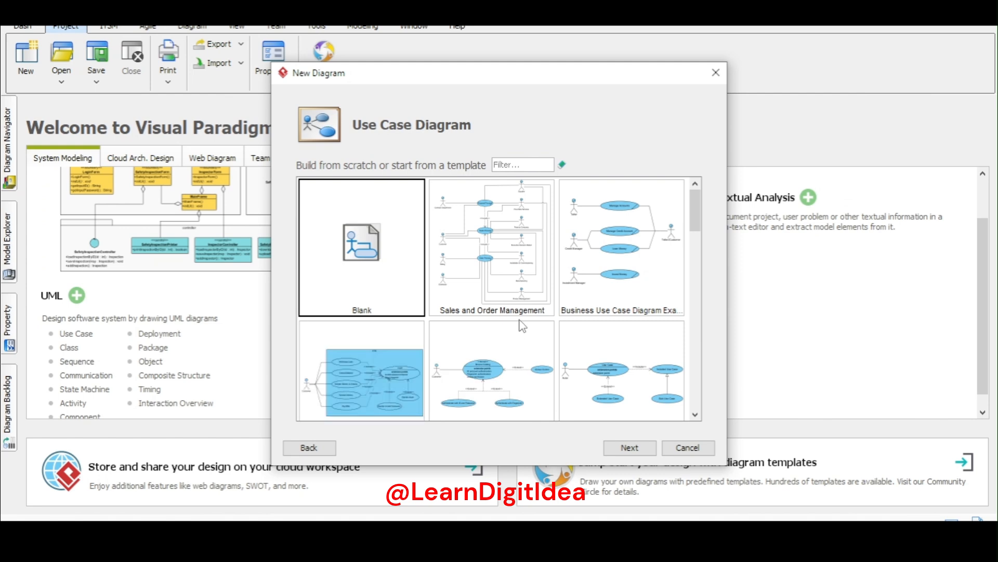
{"action": "mouse_move", "coordinate": [549, 330]}
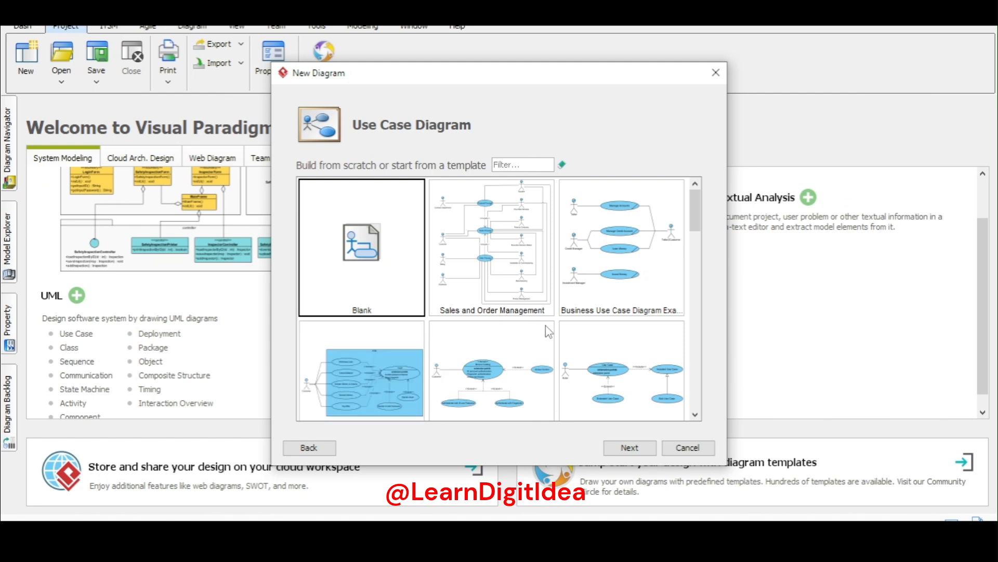
{"action": "mouse_move", "coordinate": [379, 382]}
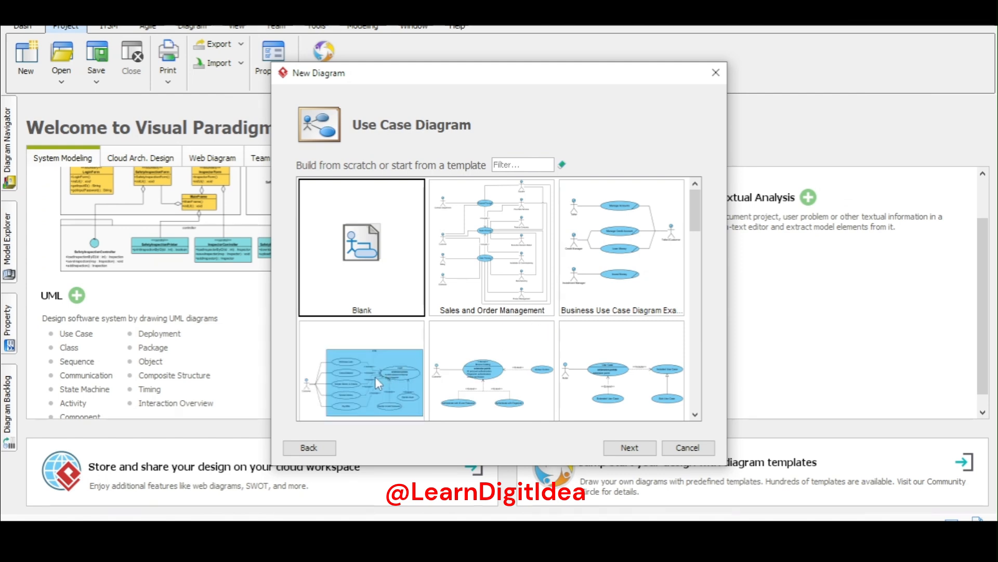
Open the Business Use Case Diagram Example template with Teller, Credit Manager and Investment Manager actors
{"action": "left_click", "coordinate": [629, 447]}
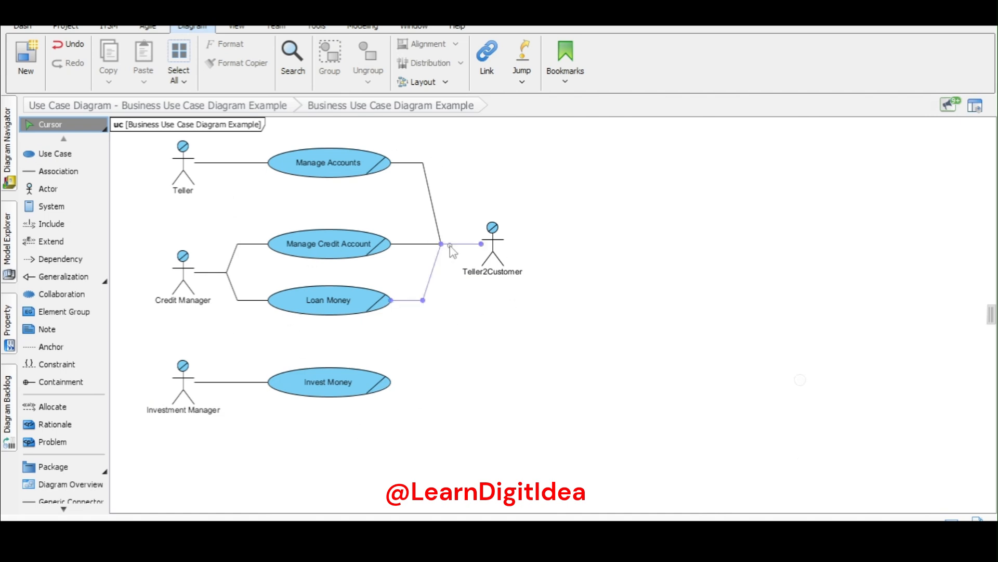
{"action": "mouse_move", "coordinate": [446, 249]}
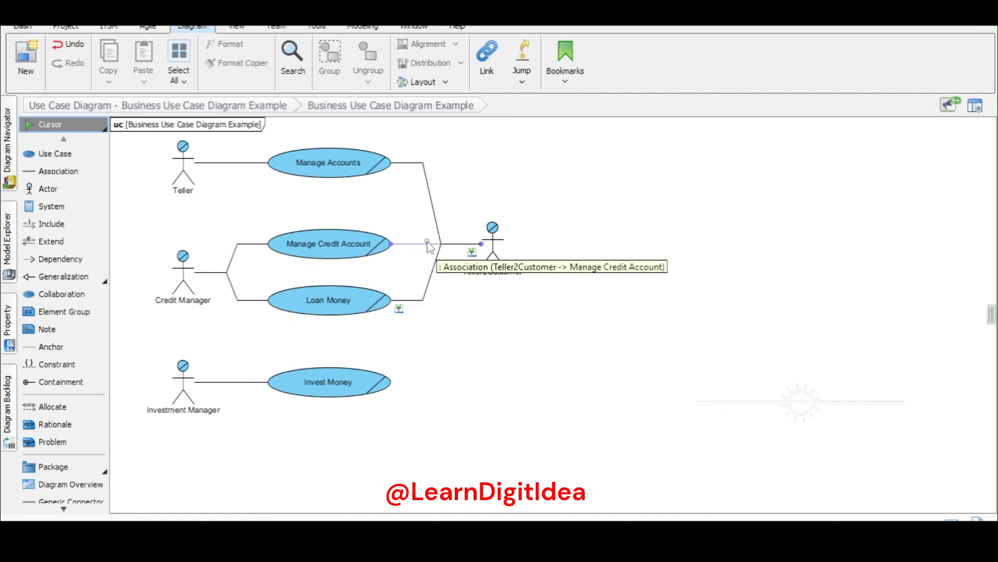
{"action": "mouse_move", "coordinate": [628, 306]}
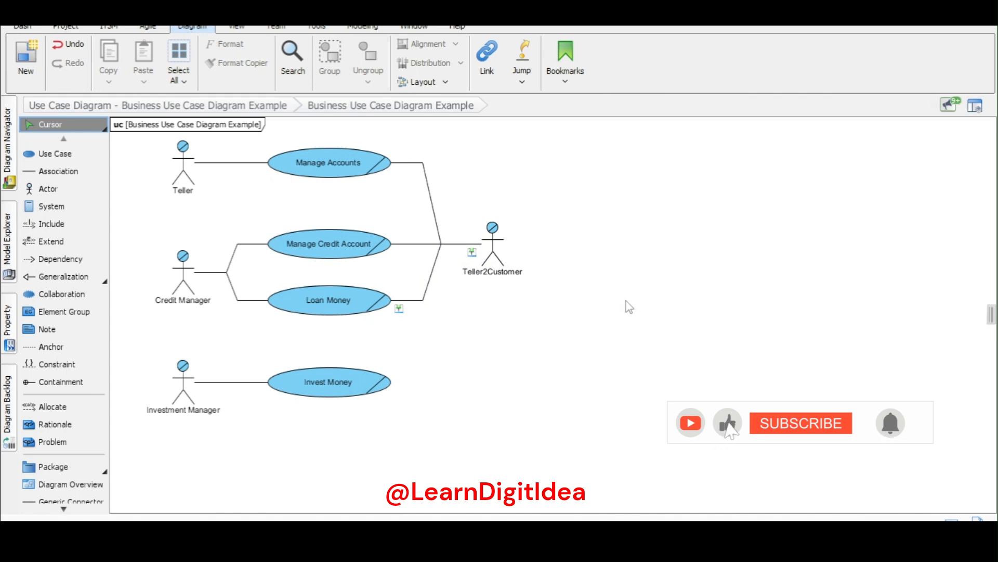